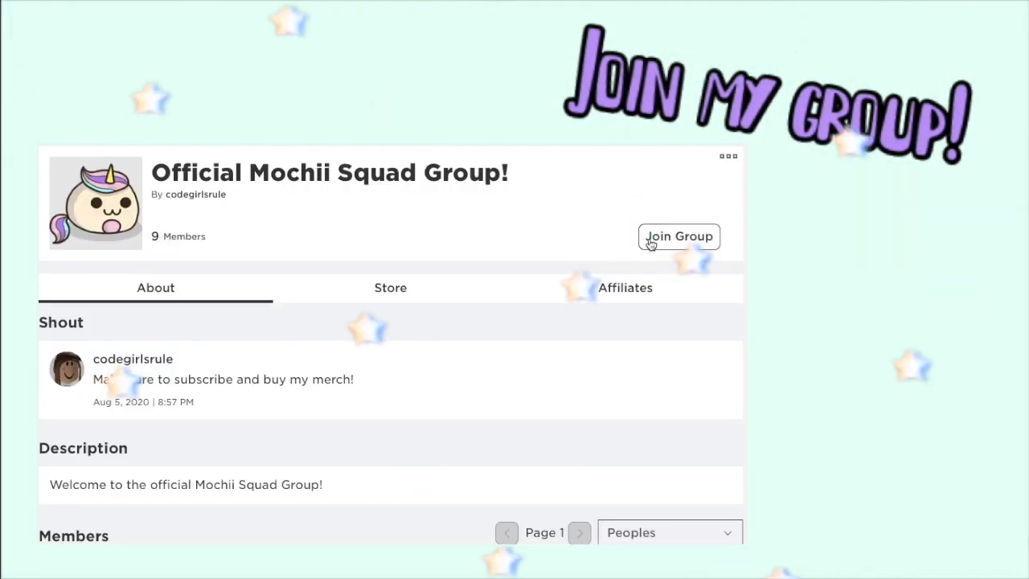
- Join the Official Mochii Squad Group and follow its creator via the profile's ••• menu
{"action": "left_click", "coordinate": [678, 236]}
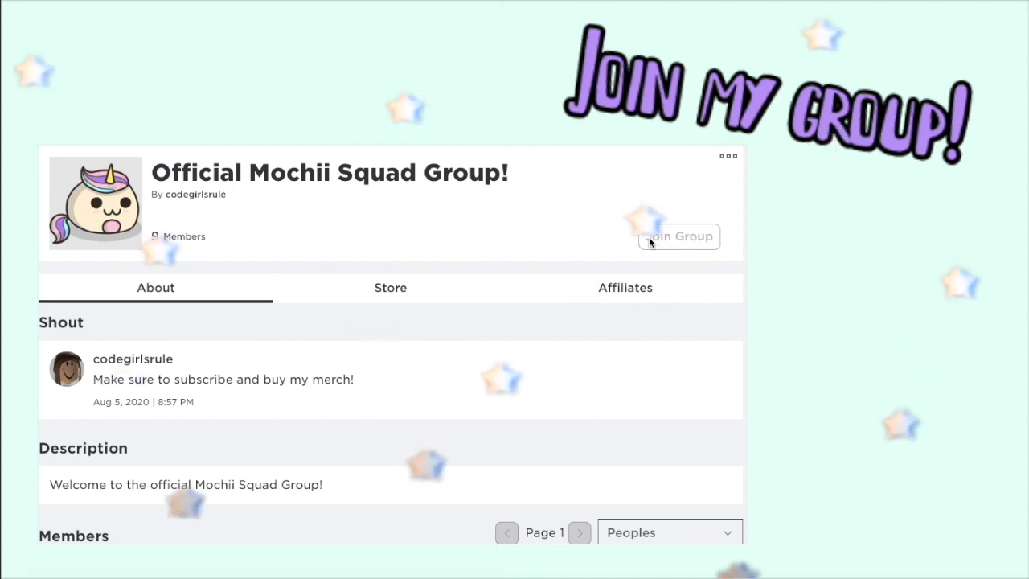
{"action": "left_click", "coordinate": [680, 234]}
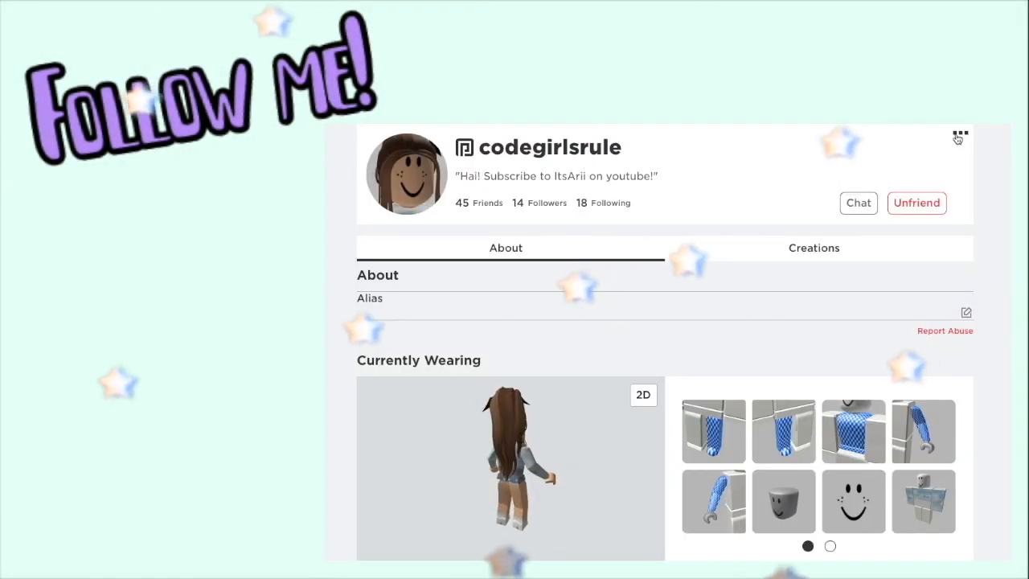
{"action": "left_click", "coordinate": [959, 135]}
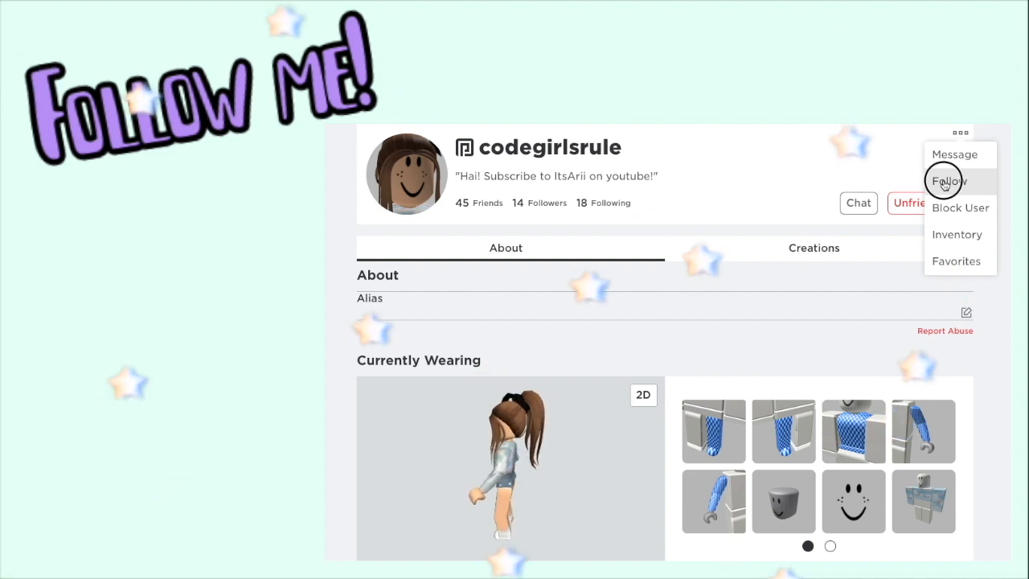
{"action": "left_click", "coordinate": [949, 180]}
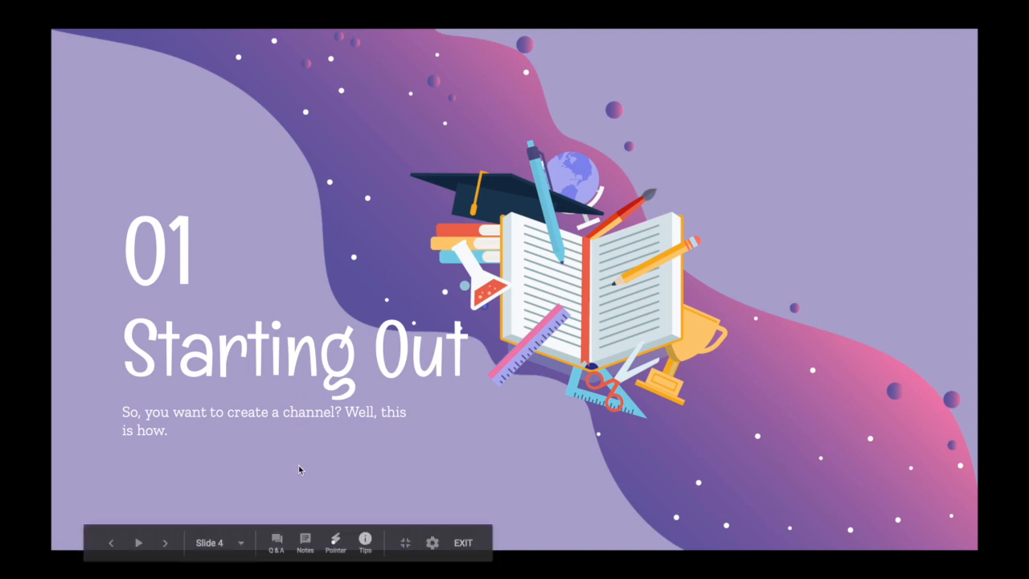
- Advance the slideshow to the next slide after Starting Out
{"action": "left_click", "coordinate": [164, 542]}
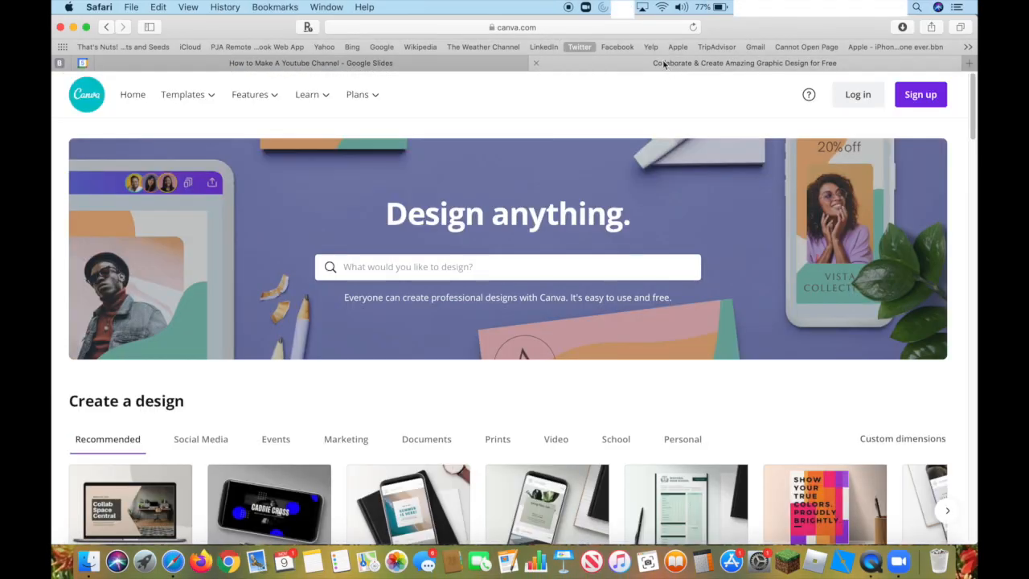
- Log in to Canva using the Google account so the personal home page appears
{"action": "left_click", "coordinate": [515, 25]}
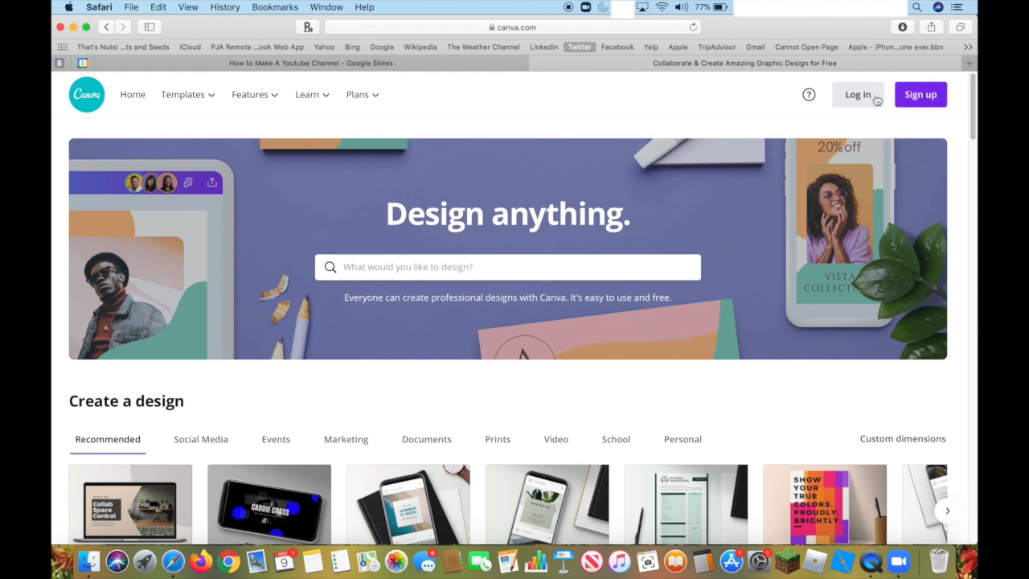
{"action": "left_click", "coordinate": [920, 94]}
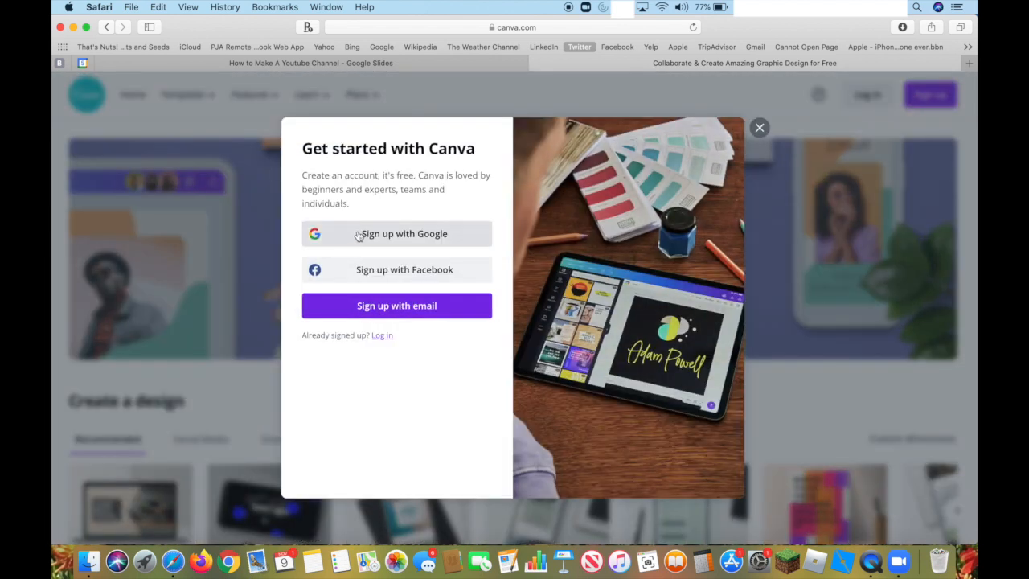
{"action": "mouse_move", "coordinate": [732, 135]}
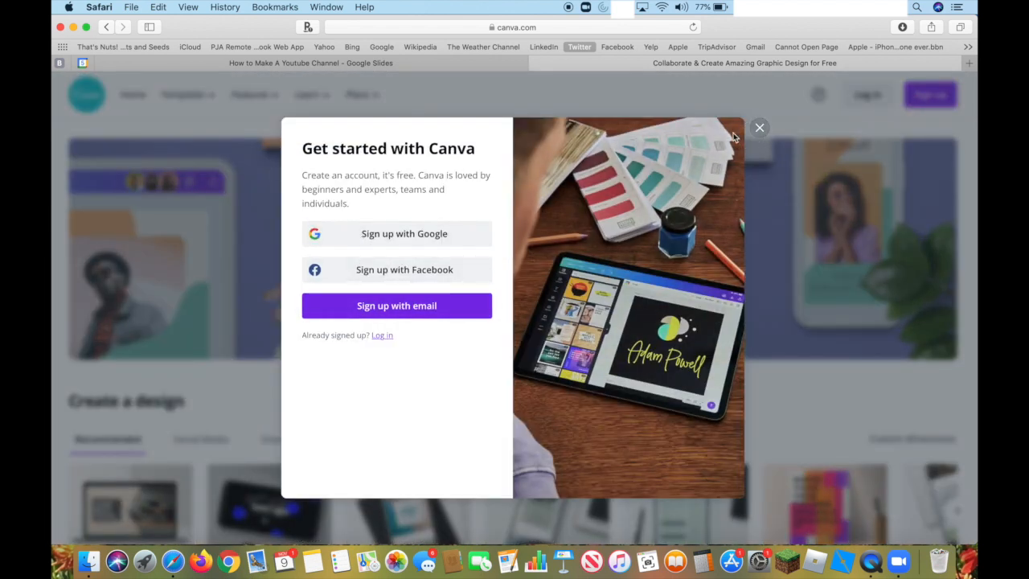
{"action": "left_click", "coordinate": [760, 127]}
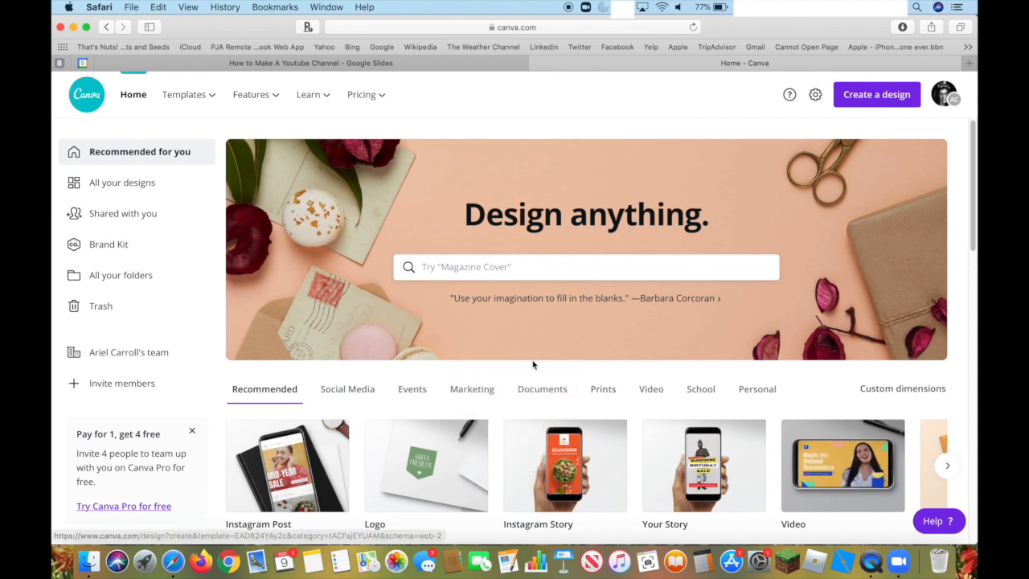
- Search 'square' and create a blank Canvas (Square 12 × 12 in) design
{"action": "left_click", "coordinate": [585, 267]}
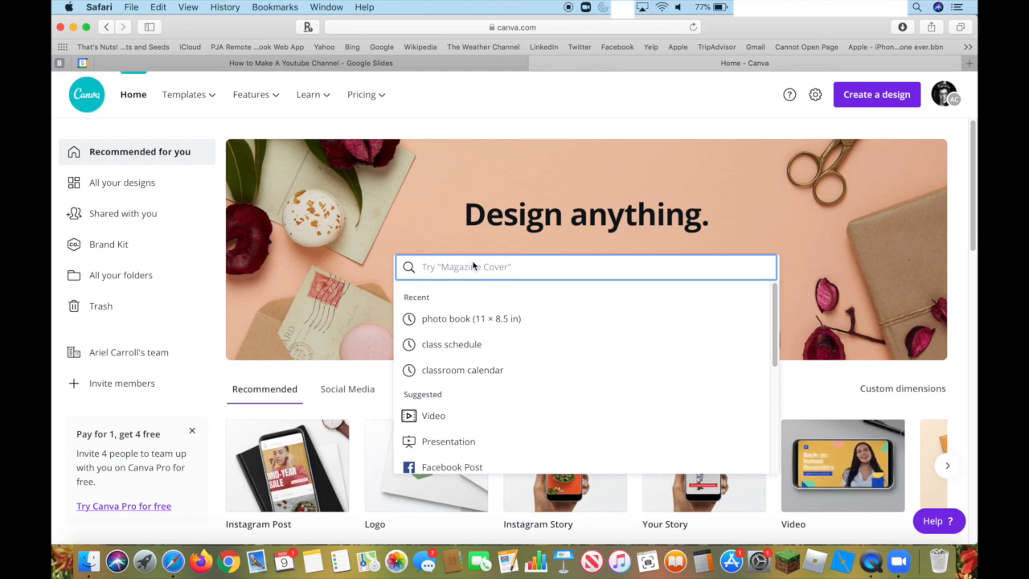
{"action": "type", "text": "profile"}
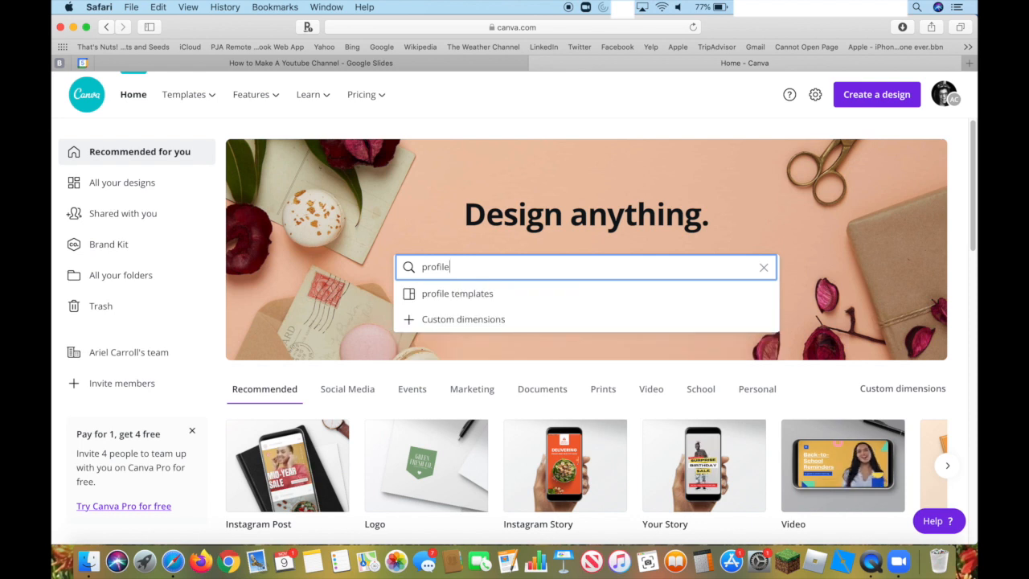
{"action": "type", "text": "square"}
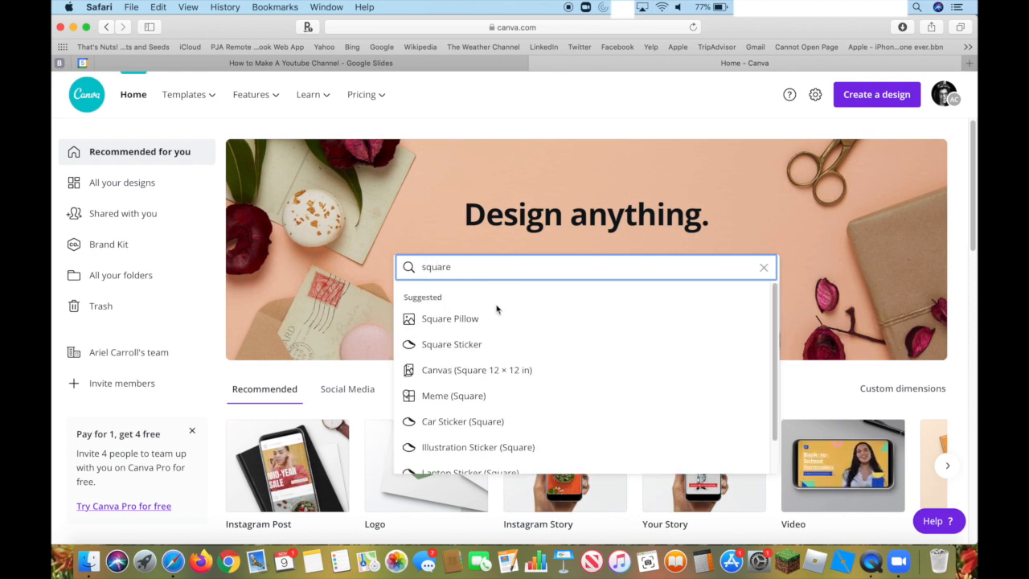
{"action": "mouse_move", "coordinate": [512, 373]}
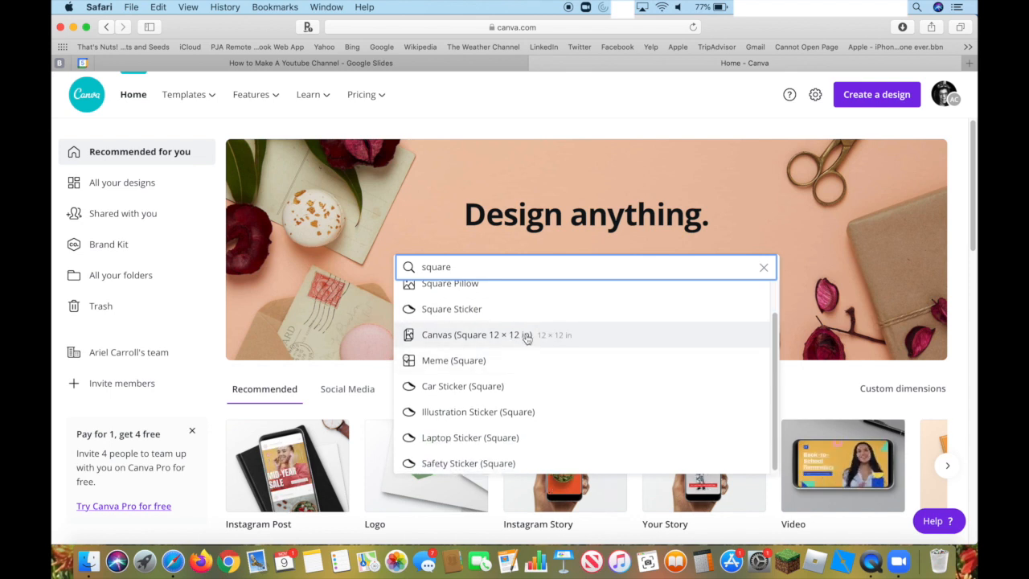
{"action": "mouse_move", "coordinate": [550, 408]}
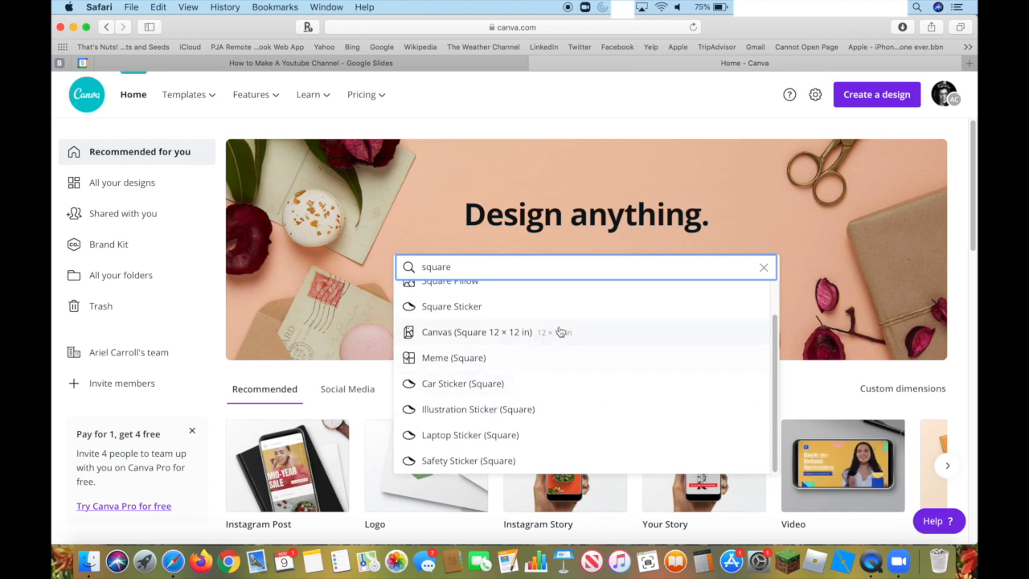
{"action": "left_click", "coordinate": [476, 332]}
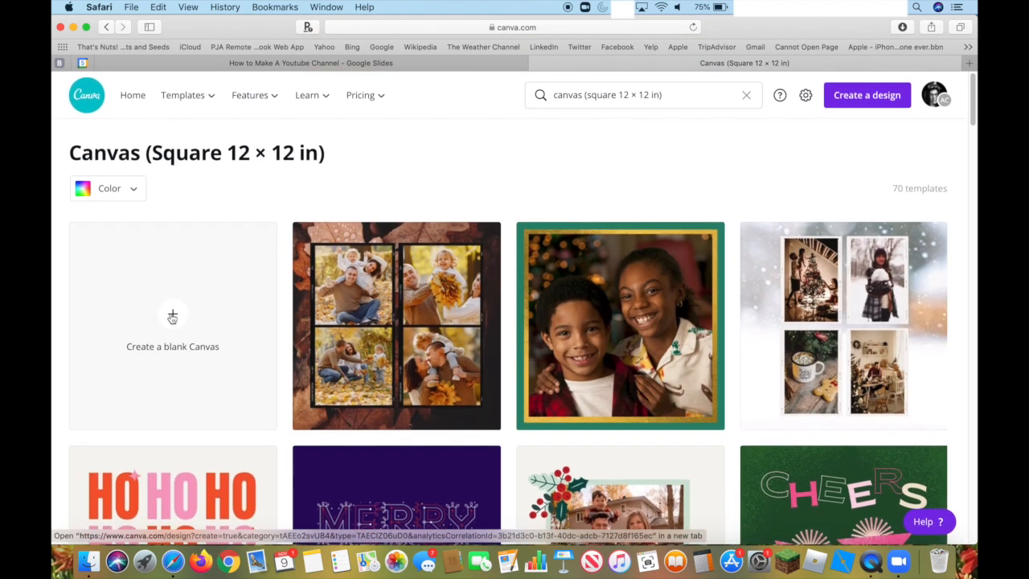
{"action": "left_click", "coordinate": [172, 314]}
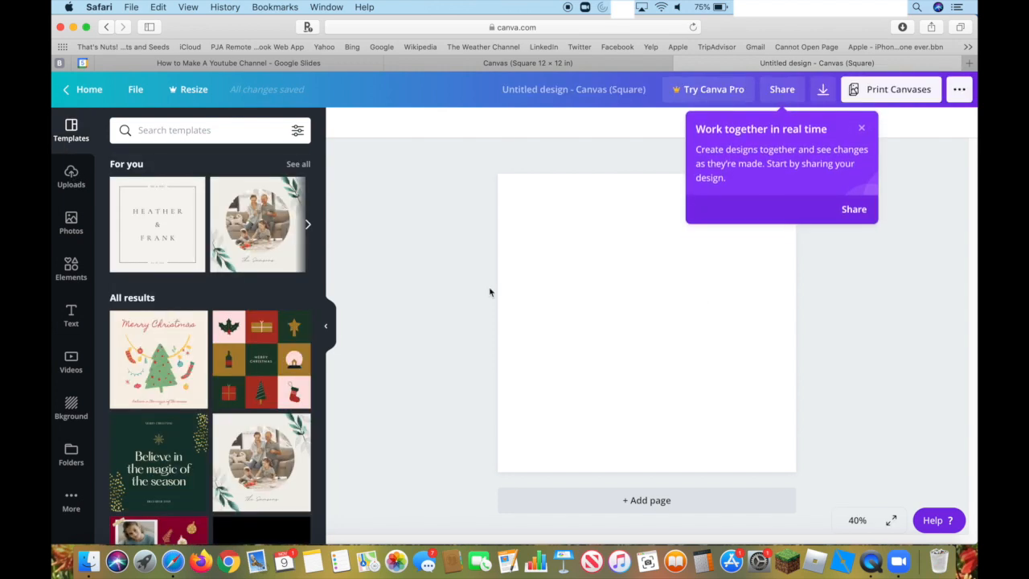
- Add a square shape stretched to fill the page and colour it pale yellow (#FFF3C3)
{"action": "left_click", "coordinate": [862, 129]}
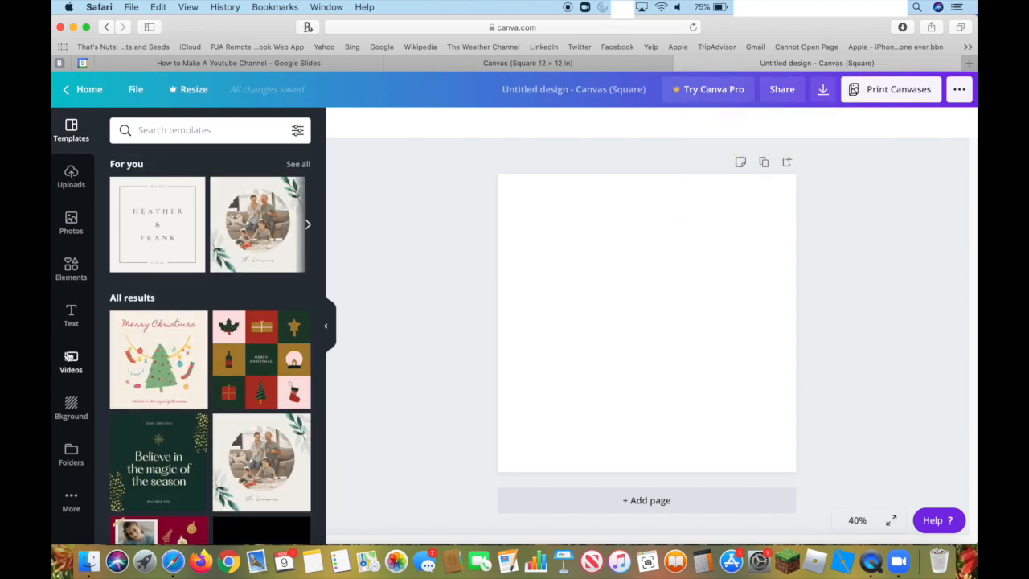
{"action": "left_click", "coordinate": [71, 269]}
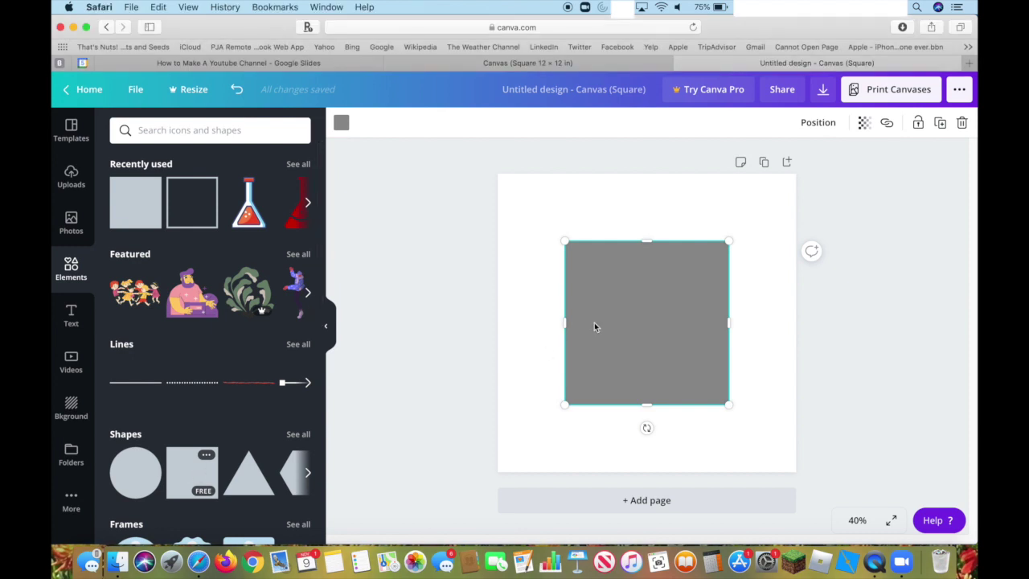
{"action": "left_click_drag", "start_coordinate": [646, 322], "coordinate": [579, 255]}
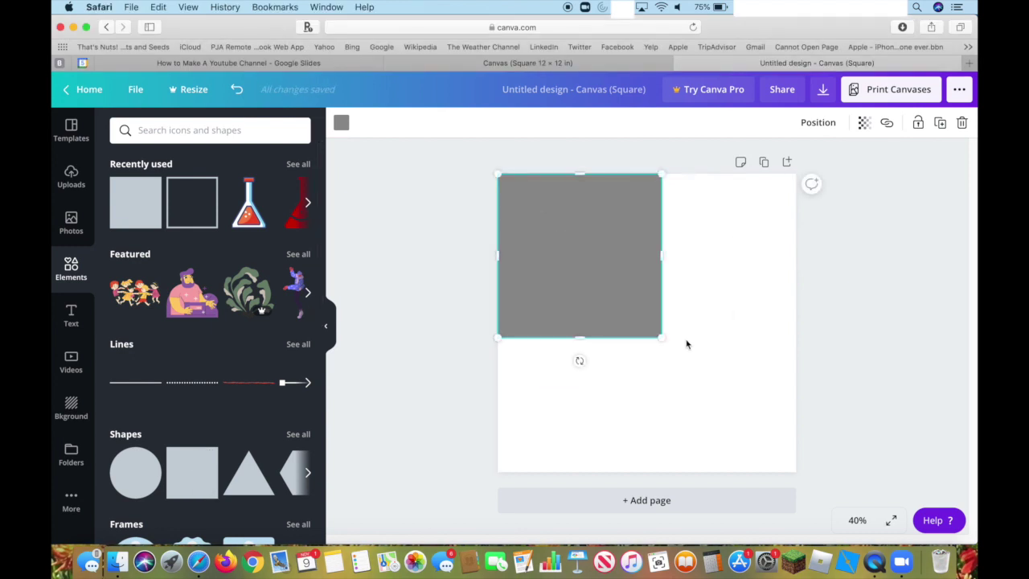
{"action": "left_click_drag", "start_coordinate": [661, 338], "coordinate": [787, 483]}
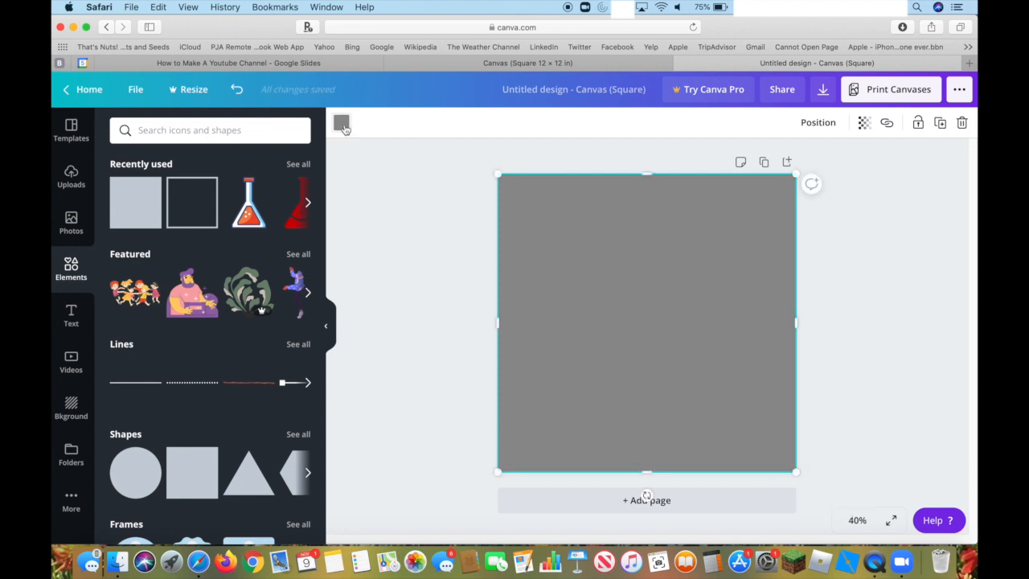
{"action": "left_click", "coordinate": [226, 415]}
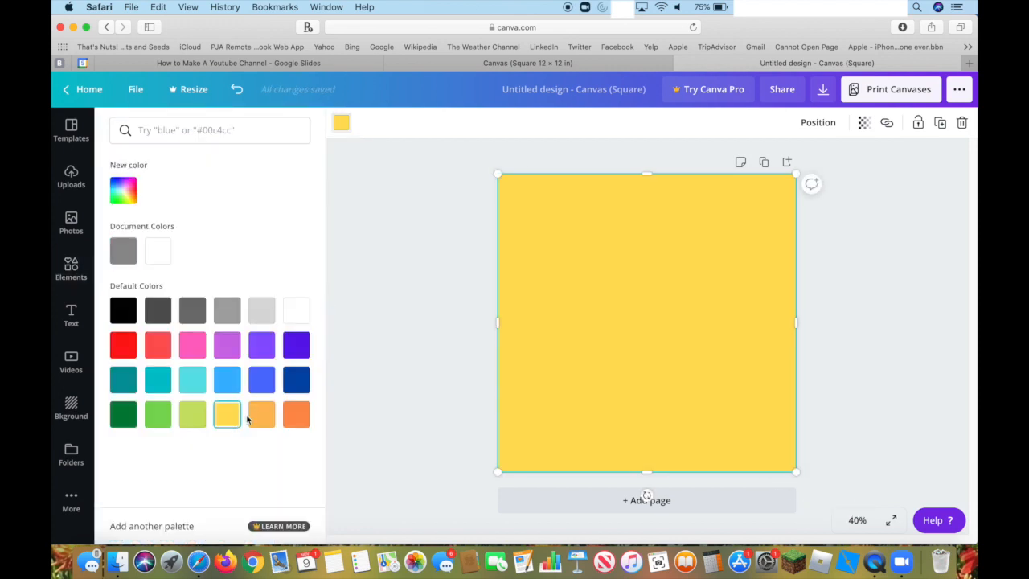
{"action": "left_click", "coordinate": [122, 190]}
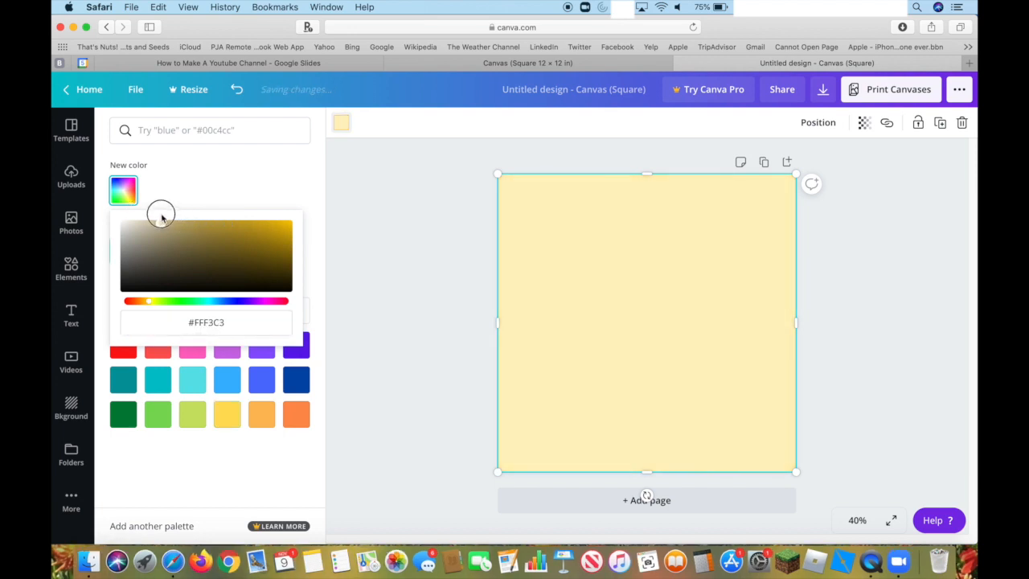
{"action": "left_click", "coordinate": [71, 270]}
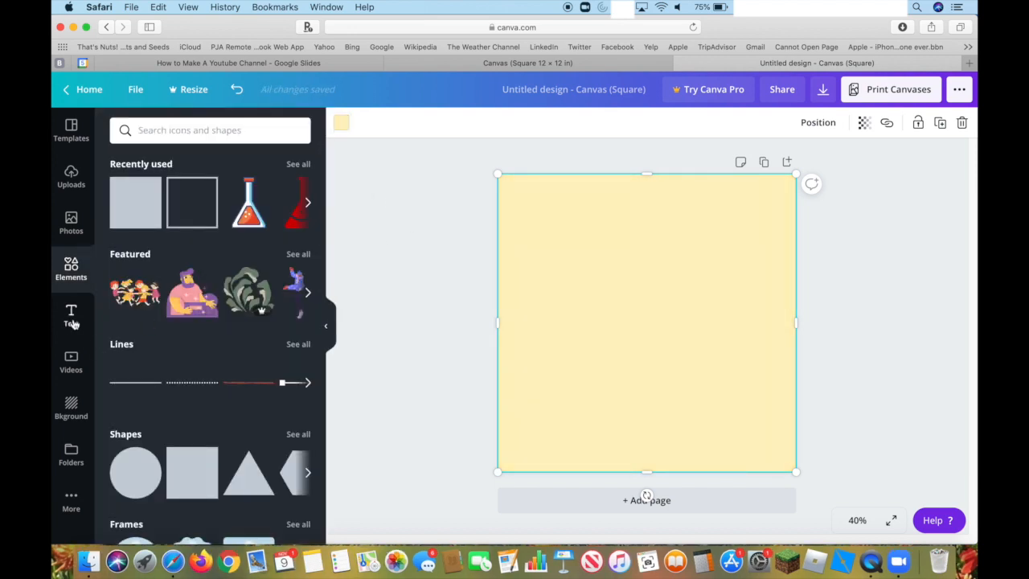
- Add 'Eva Plays' in the pink 'Sweet' script style, shrunk to fit on one line
{"action": "left_click", "coordinate": [71, 313]}
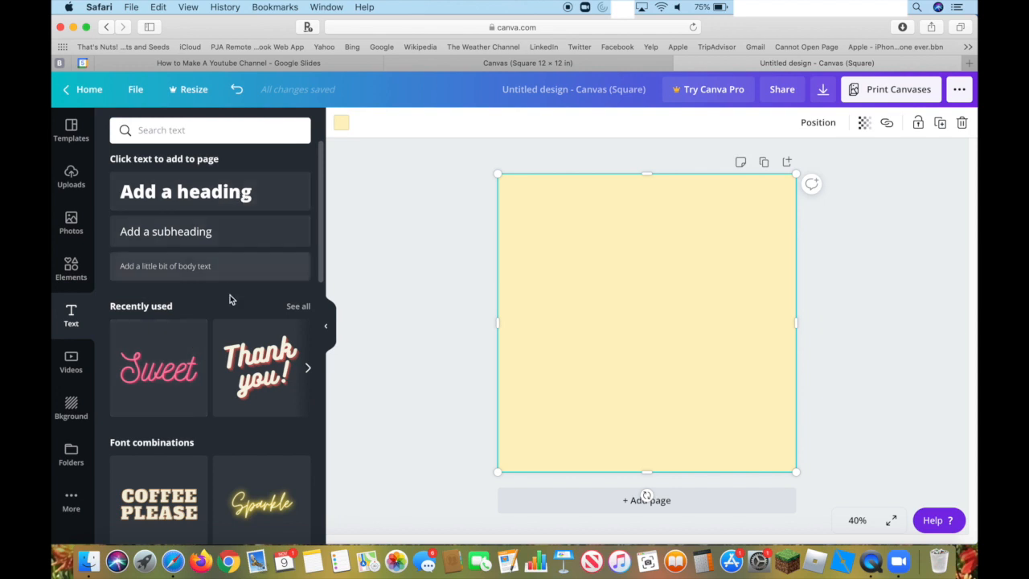
{"action": "scroll", "scroll_direction": "down", "scroll_amount": 3}
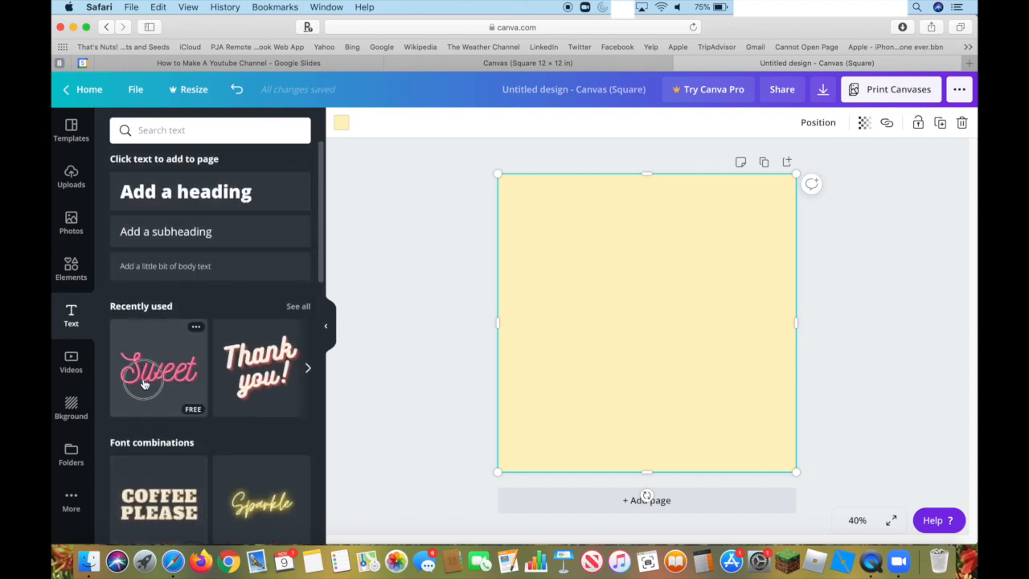
{"action": "left_click", "coordinate": [158, 379]}
{"action": "type", "text": "E"}
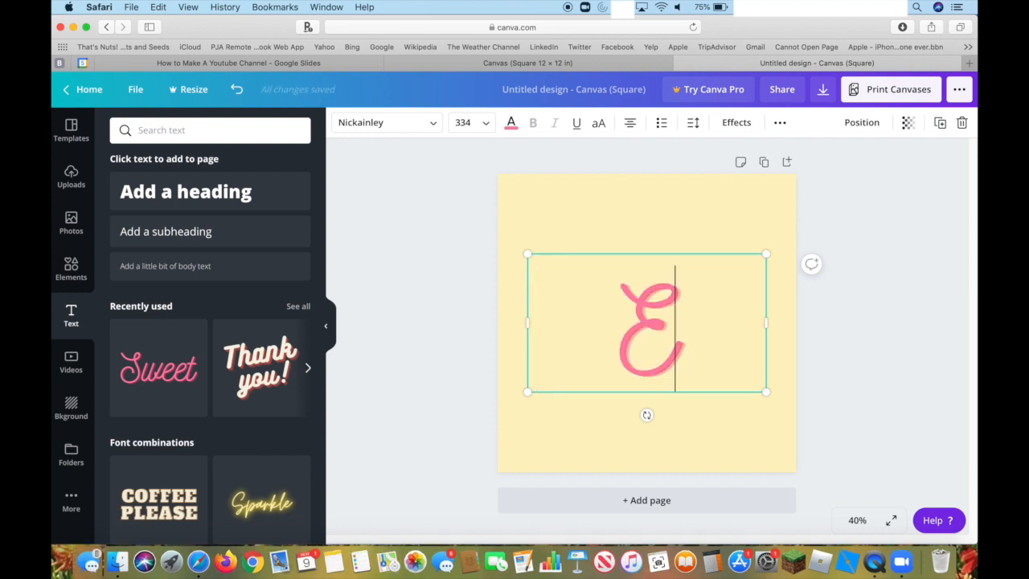
{"action": "type", "text": "va Plays"}
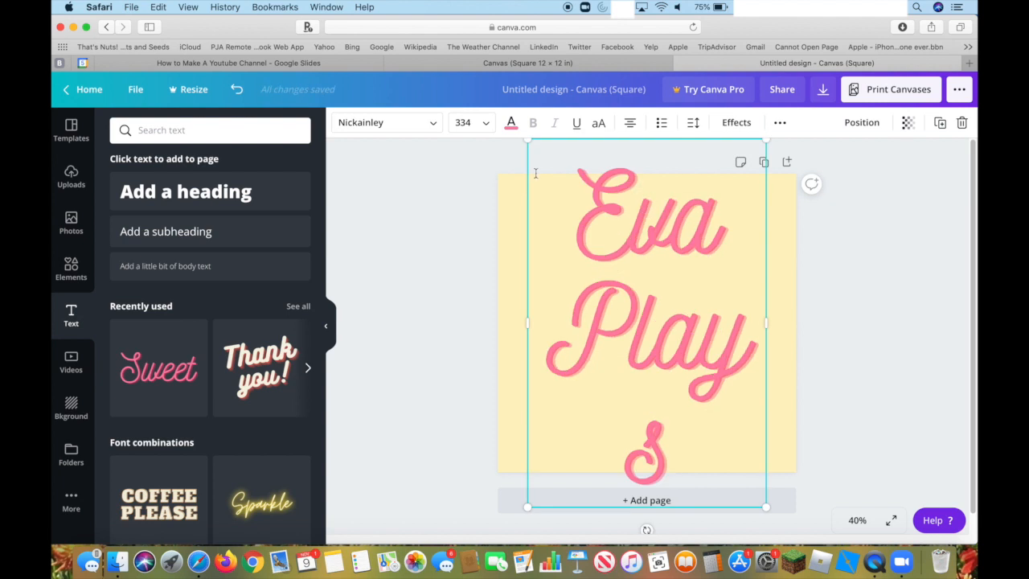
{"action": "left_click", "coordinate": [486, 123]}
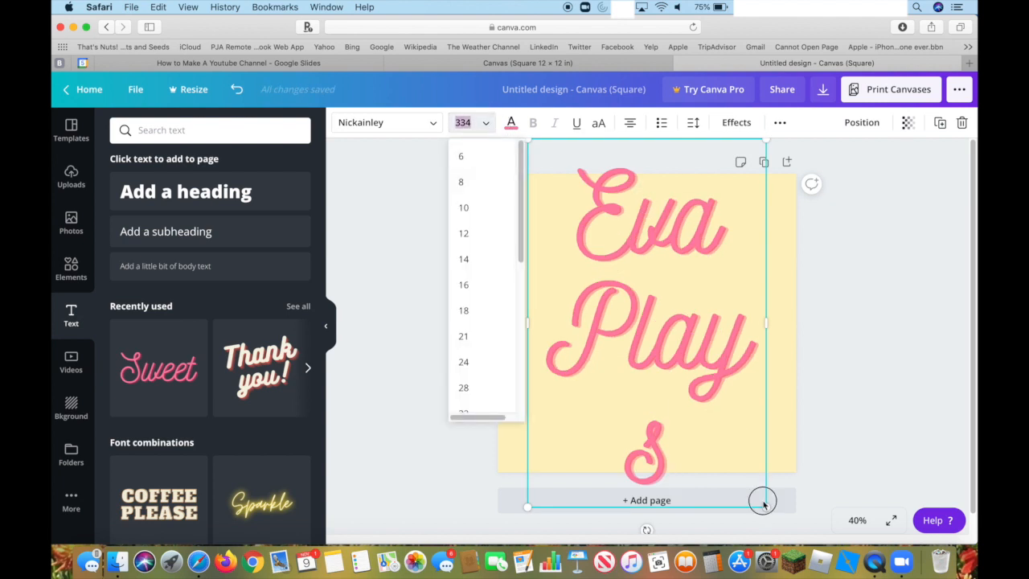
{"action": "left_click_drag", "start_coordinate": [762, 502], "coordinate": [661, 341]}
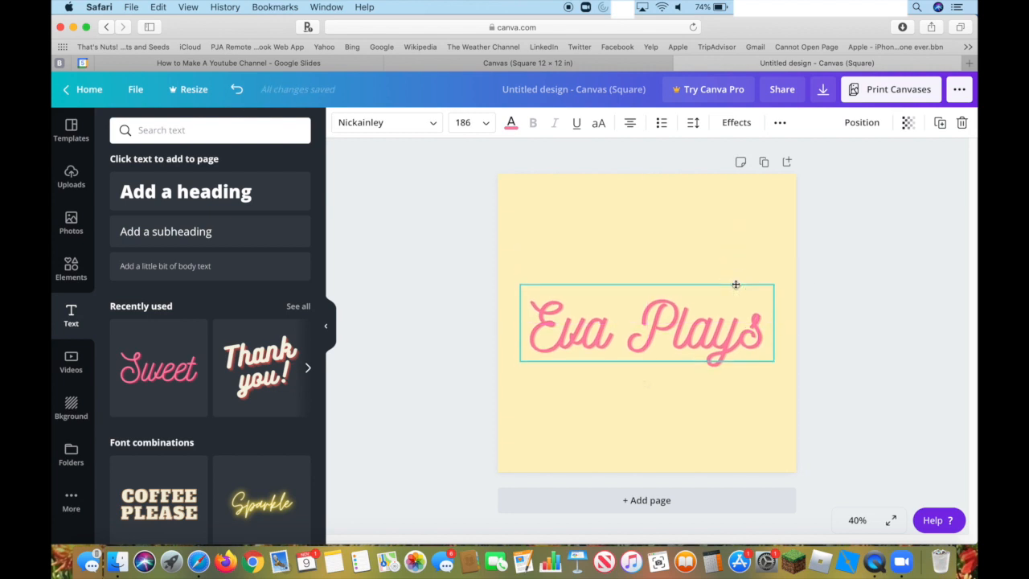
- Change the Eva Plays text colour from pink to black
{"action": "left_click", "coordinate": [511, 122]}
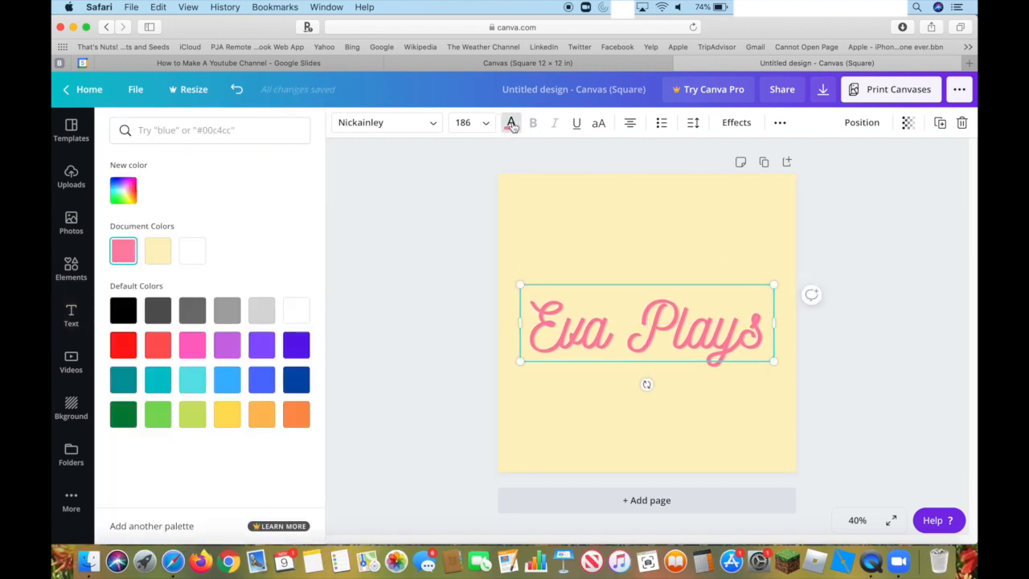
{"action": "left_click", "coordinate": [193, 308]}
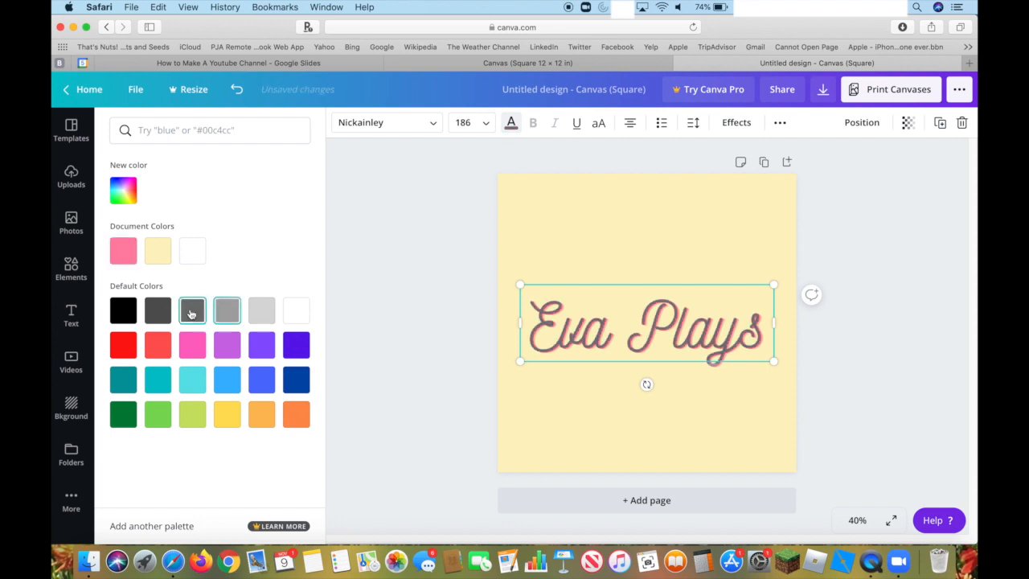
{"action": "left_click", "coordinate": [122, 310]}
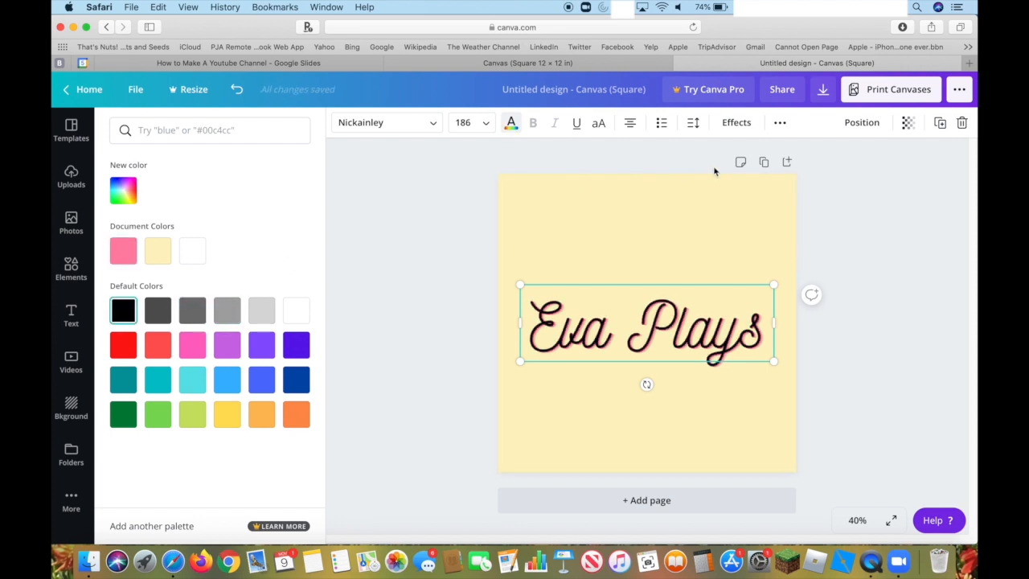
- Try the Hollow, Splice and Neon effects and settle on Echo for the text
{"action": "left_click", "coordinate": [737, 122]}
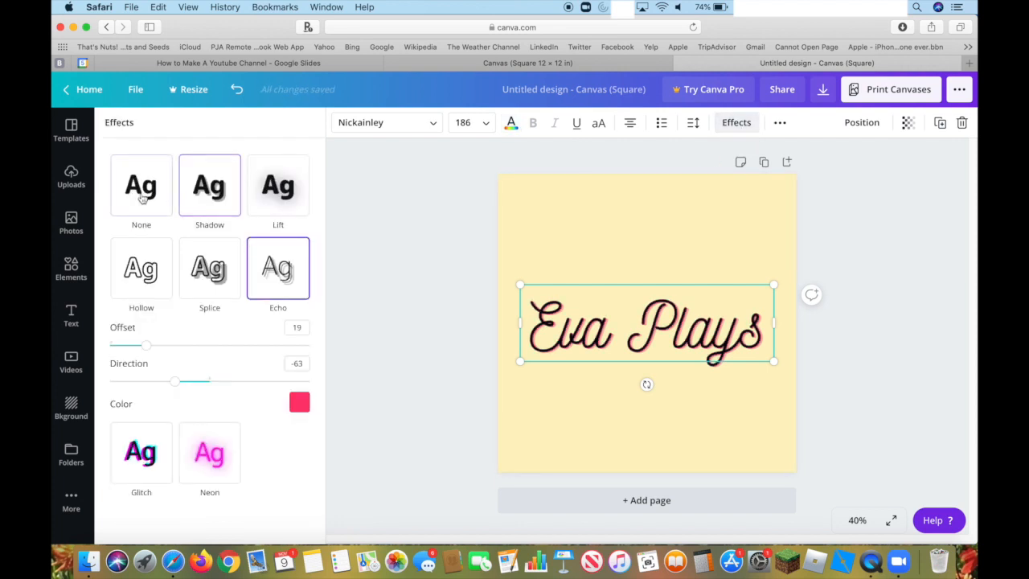
{"action": "left_click", "coordinate": [141, 186]}
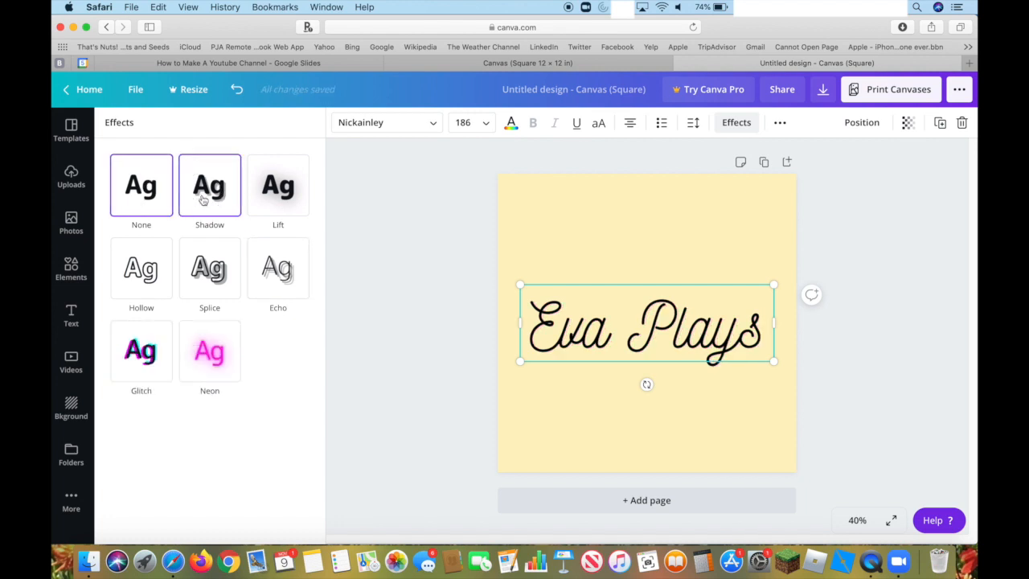
{"action": "left_click", "coordinate": [277, 185]}
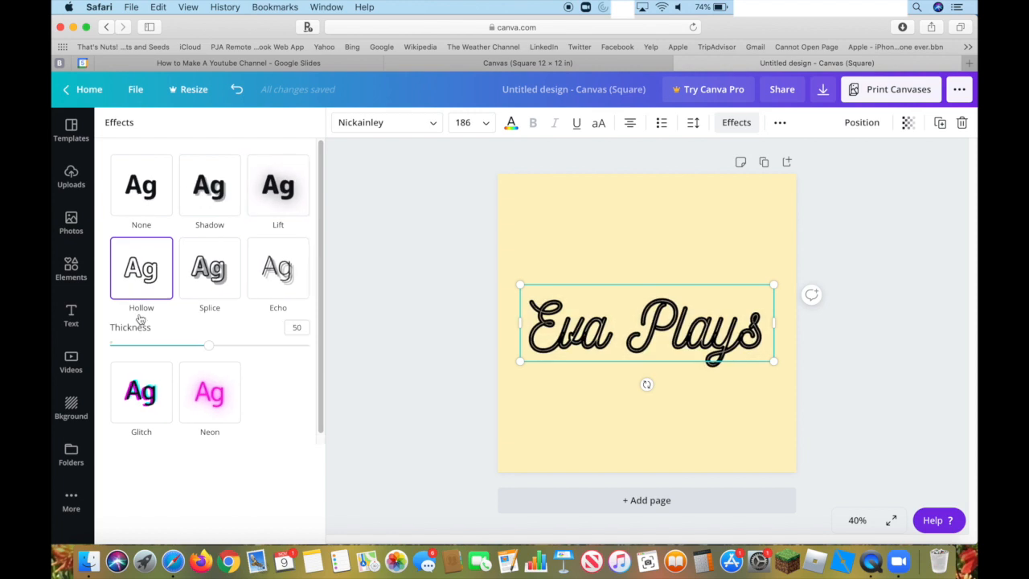
{"action": "left_click", "coordinate": [204, 265]}
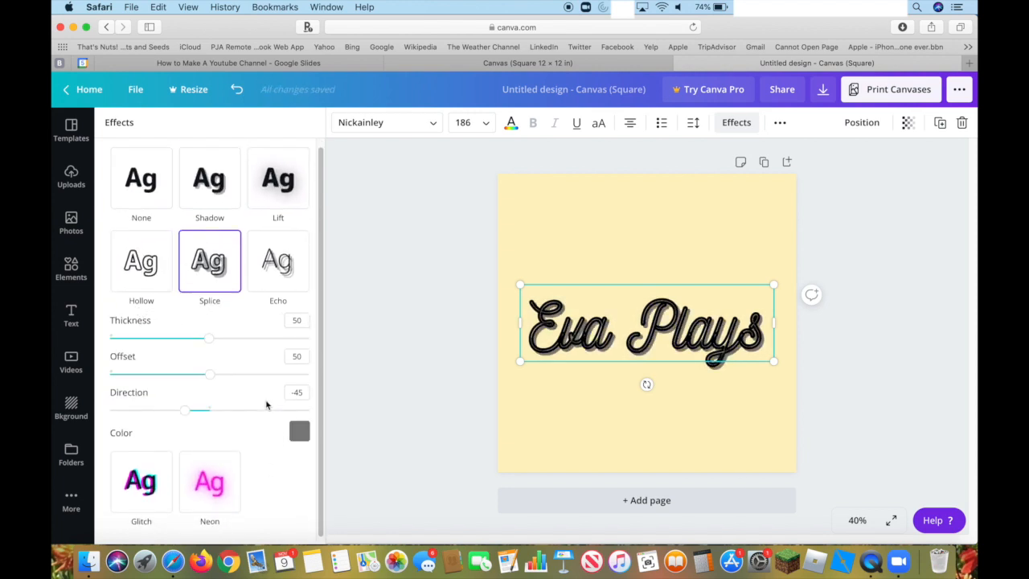
{"action": "left_click", "coordinate": [276, 261]}
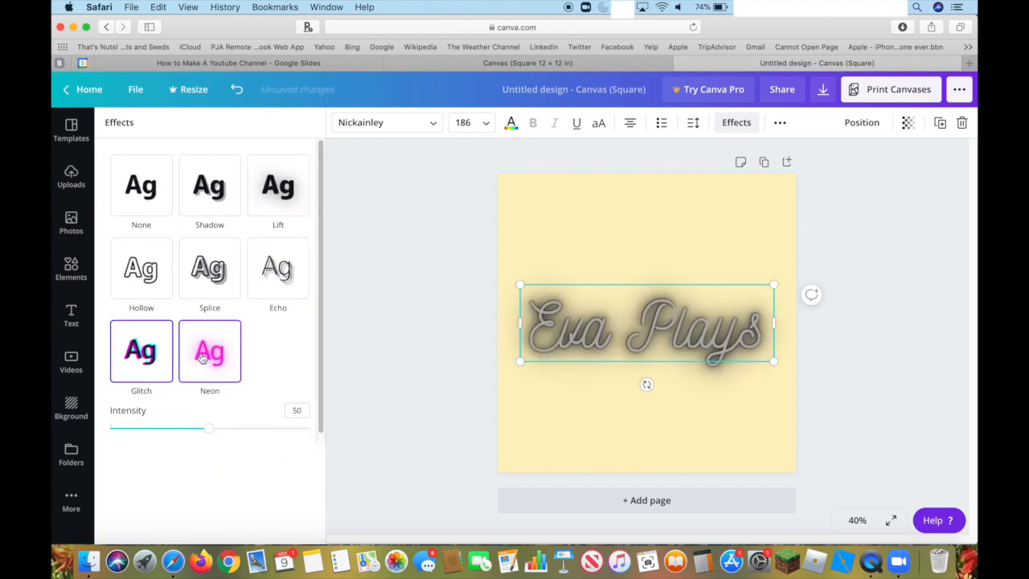
{"action": "left_click", "coordinate": [276, 267]}
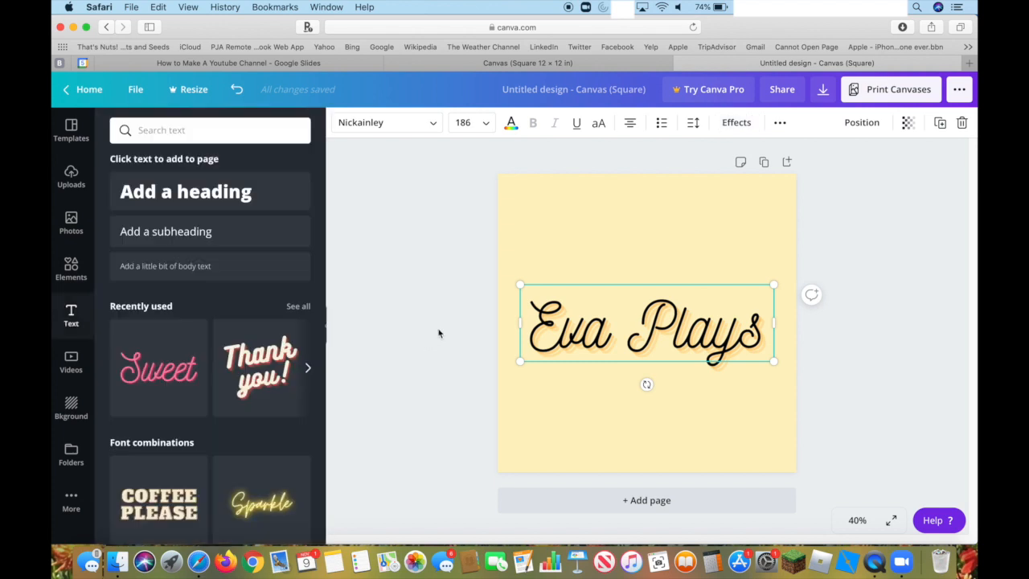
- Move the Eva Plays text higher along the page's centre line
{"action": "left_click_drag", "start_coordinate": [646, 325], "coordinate": [646, 322]}
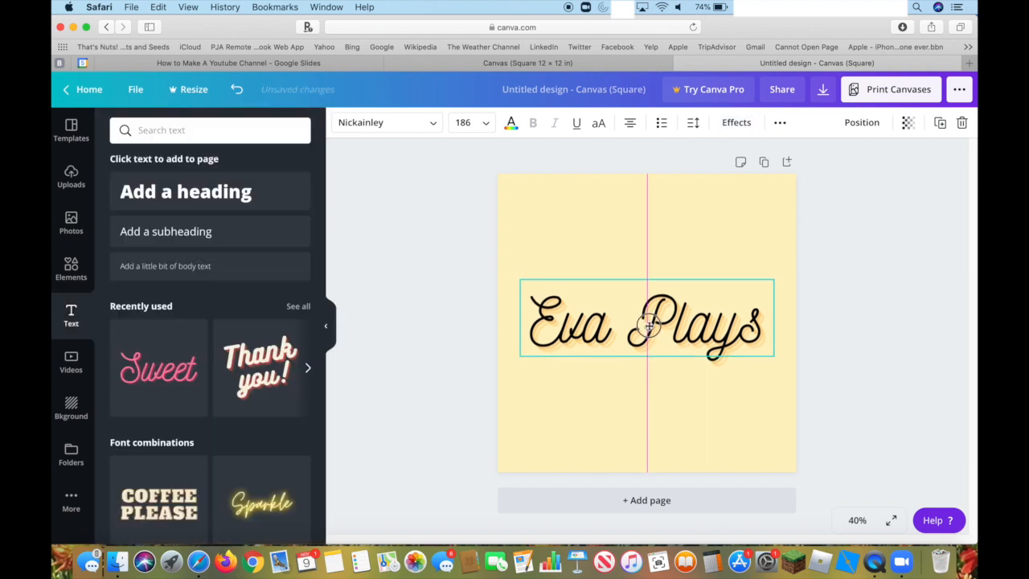
{"action": "left_click_drag", "start_coordinate": [646, 322], "coordinate": [647, 277]}
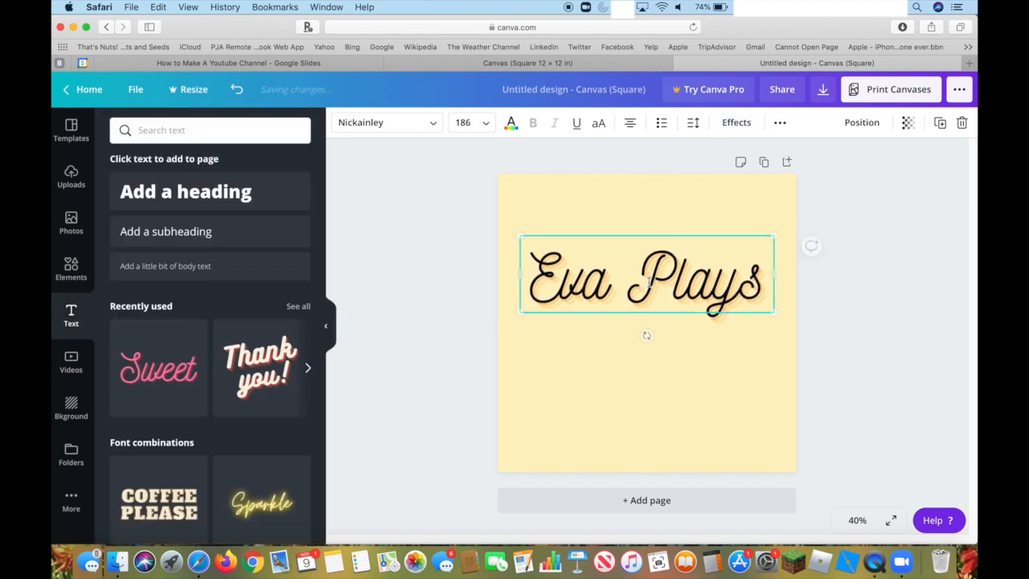
{"action": "left_click", "coordinate": [70, 267]}
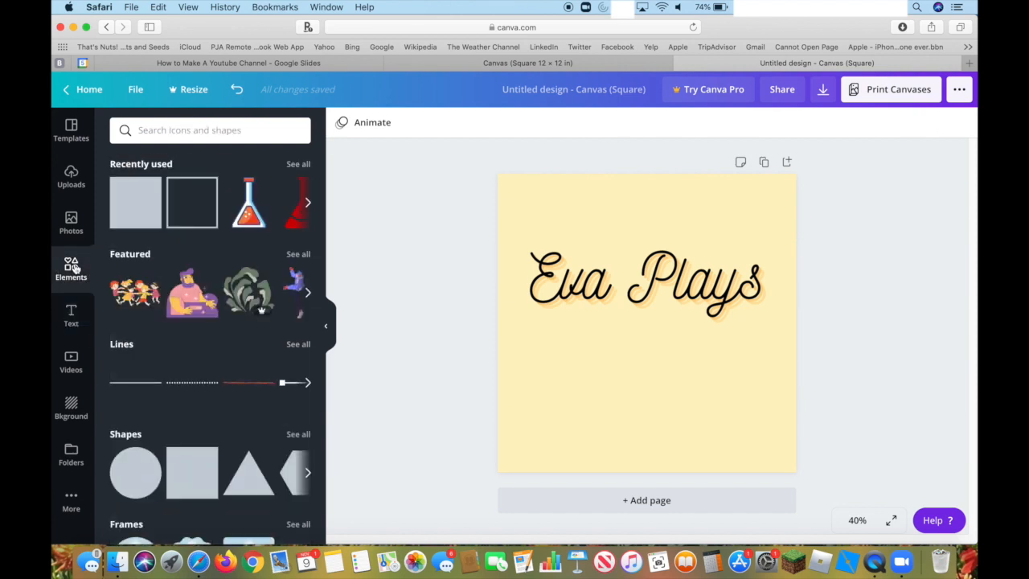
- Search Elements for 'pineapple' and place a pineapple graphic below the Eva Plays text
{"action": "left_click", "coordinate": [209, 129]}
{"action": "type", "text": "pineapple"}
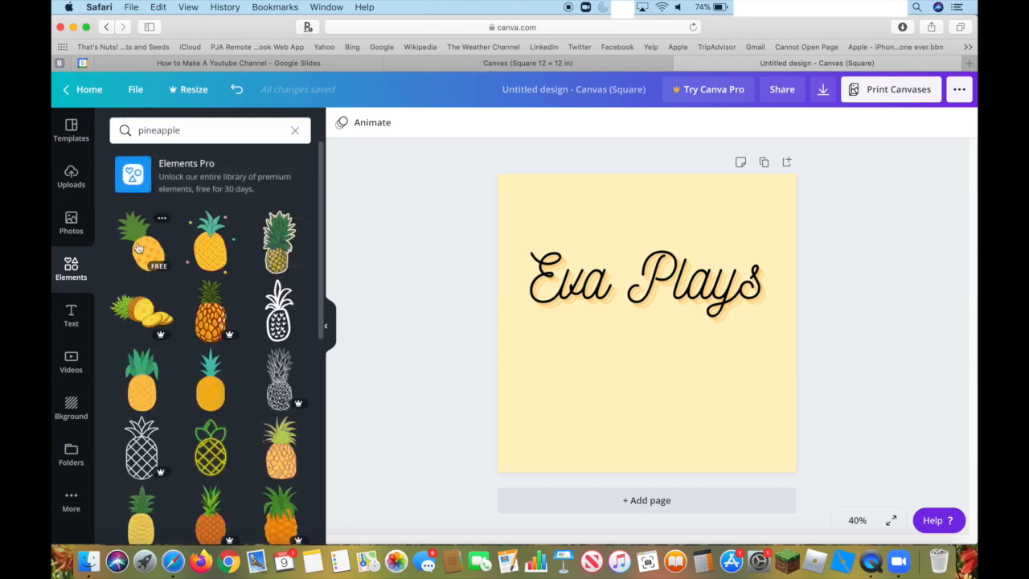
{"action": "left_click", "coordinate": [211, 241]}
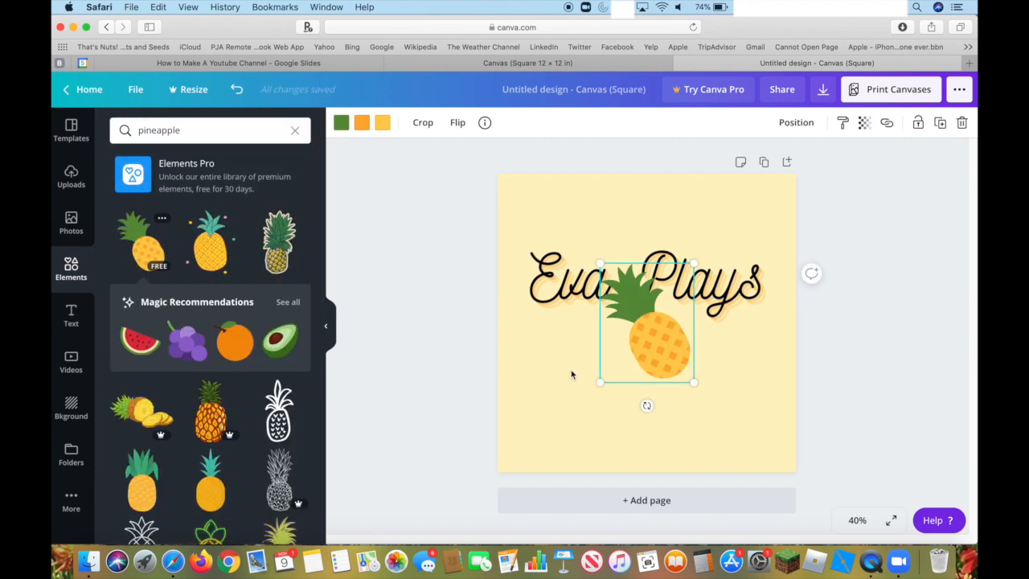
{"action": "left_click_drag", "start_coordinate": [646, 322], "coordinate": [647, 394]}
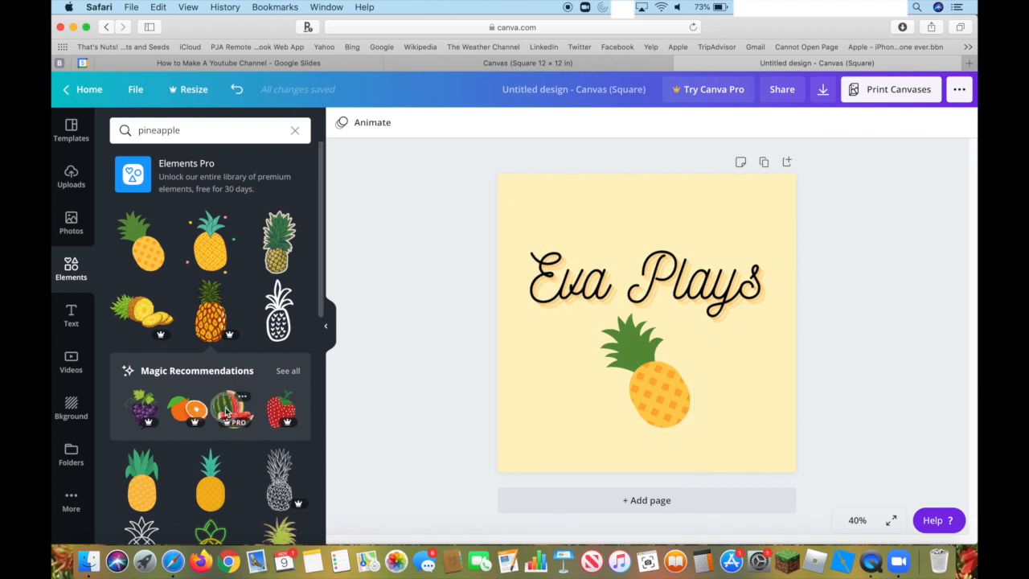
{"action": "left_click", "coordinate": [234, 412]}
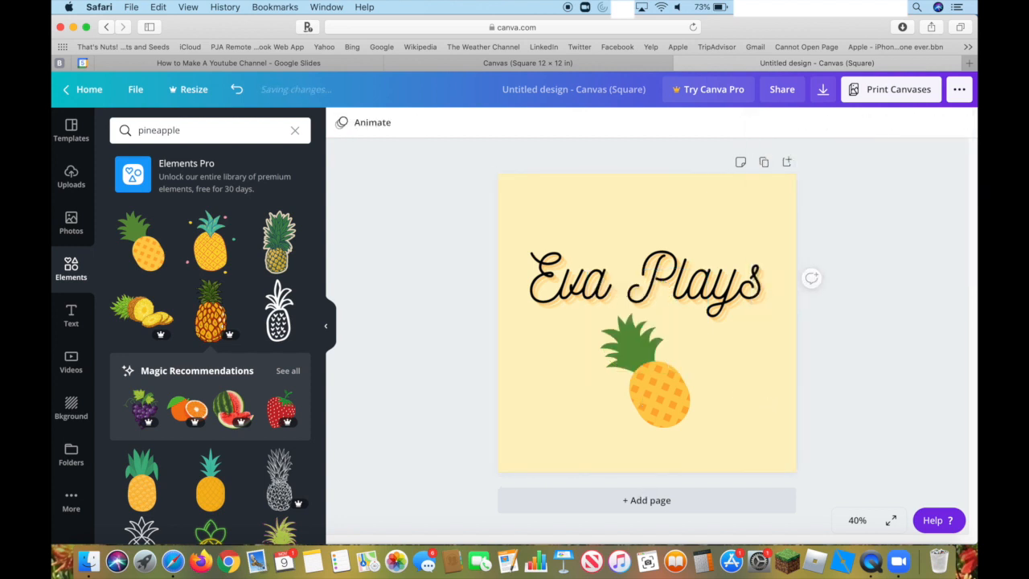
{"action": "left_click", "coordinate": [646, 277]}
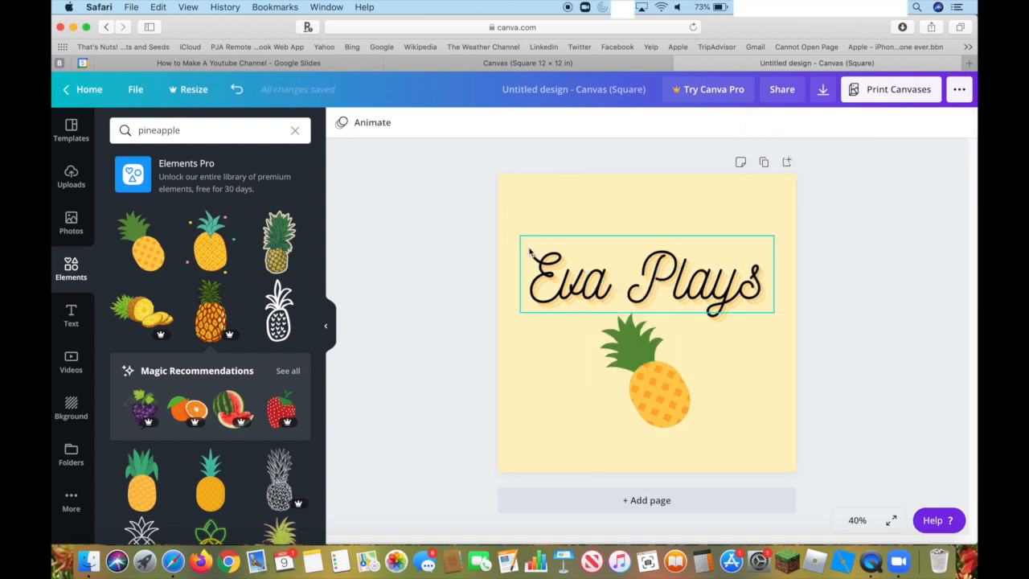
- Search Elements for 'square' and add an orange square border fitted to the page
{"action": "left_click", "coordinate": [71, 223]}
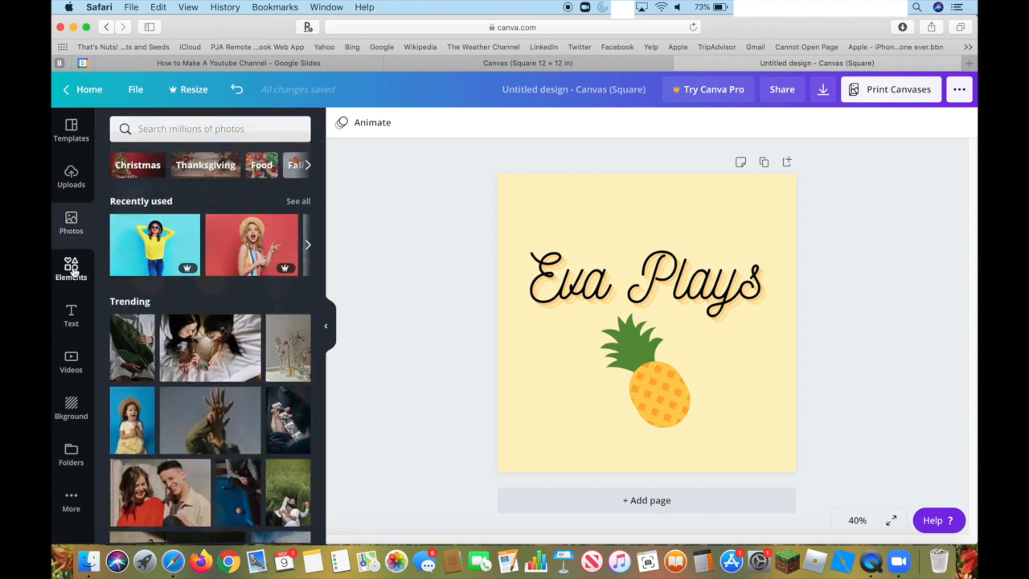
{"action": "left_click", "coordinate": [70, 267]}
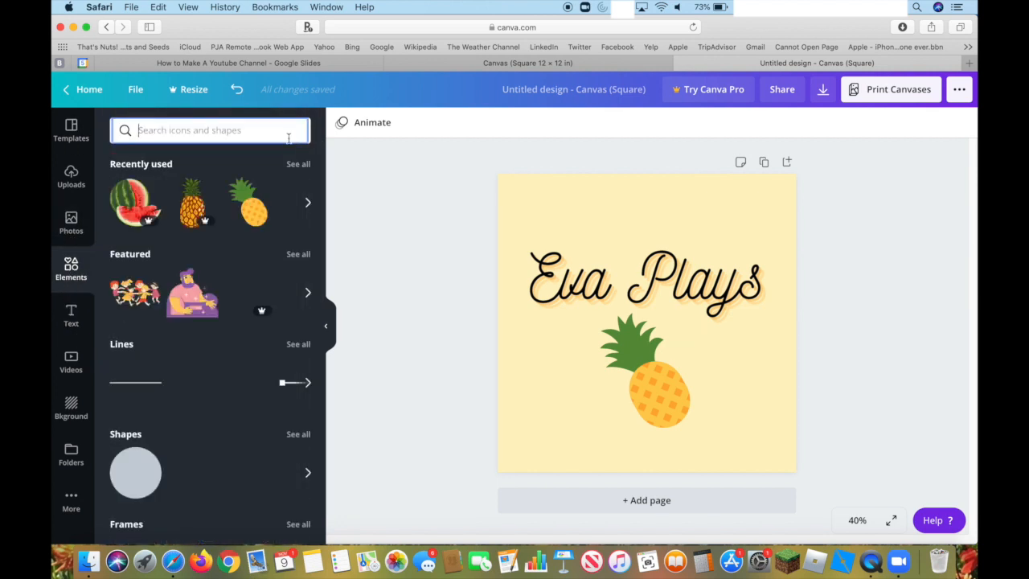
{"action": "scroll", "scroll_direction": "down", "scroll_amount": 3}
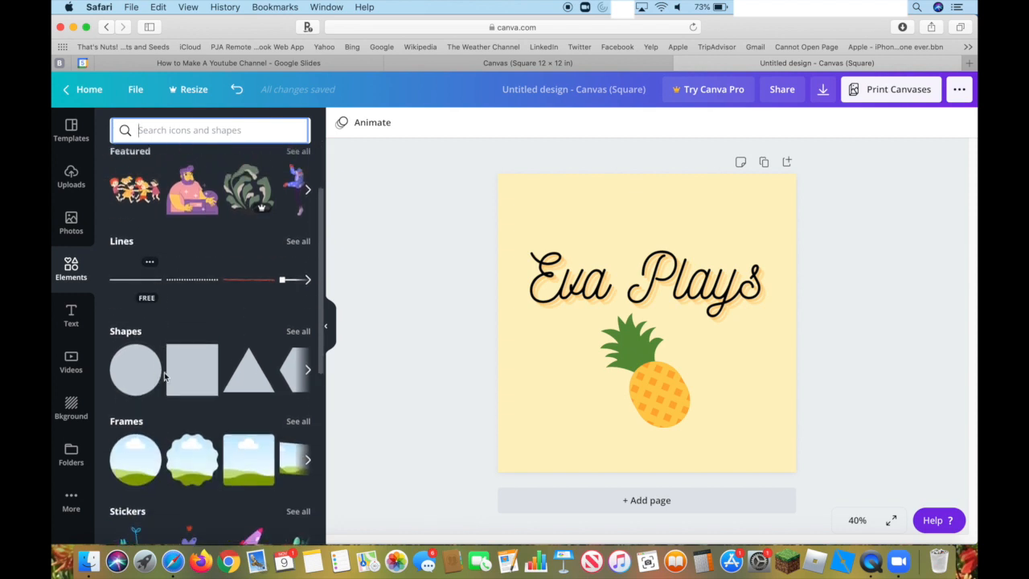
{"action": "type", "text": "square"}
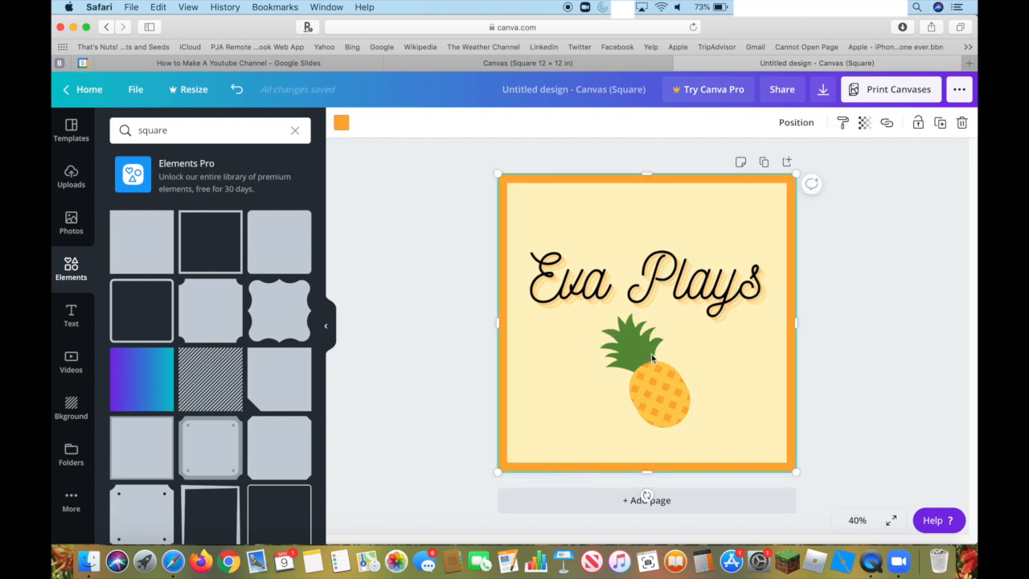
{"action": "left_click", "coordinate": [936, 200]}
{"action": "type", "text": "eva plays profile picture"}
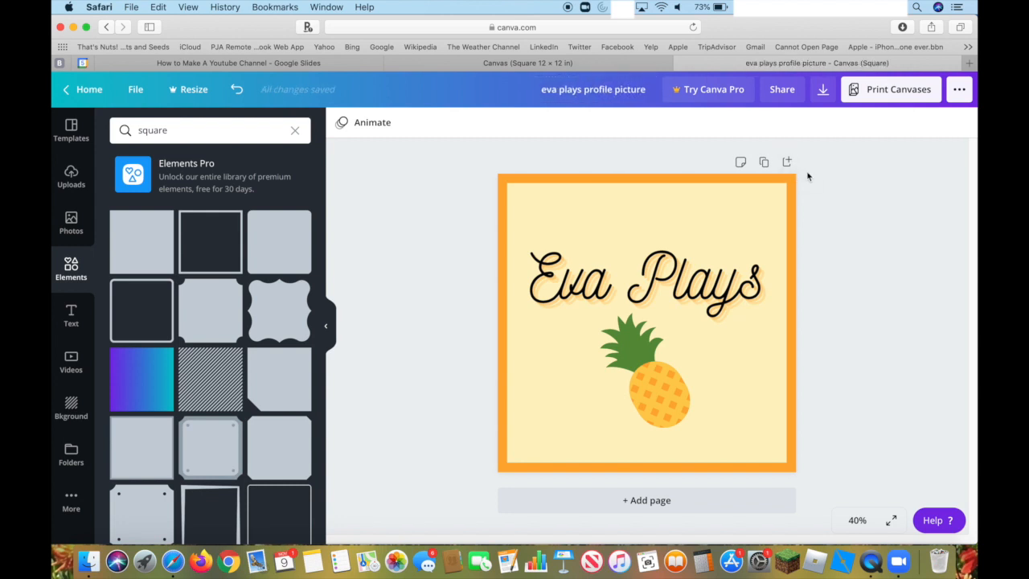
- Review Print Canvases and the Download file types, then return to the YouTube-channel slides
{"action": "left_click", "coordinate": [900, 90]}
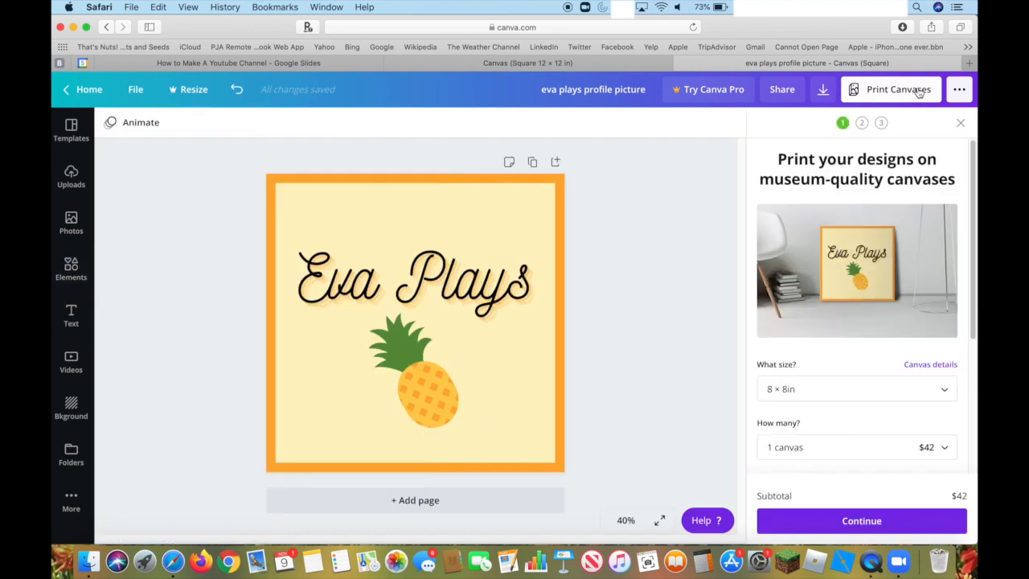
{"action": "left_click", "coordinate": [820, 90]}
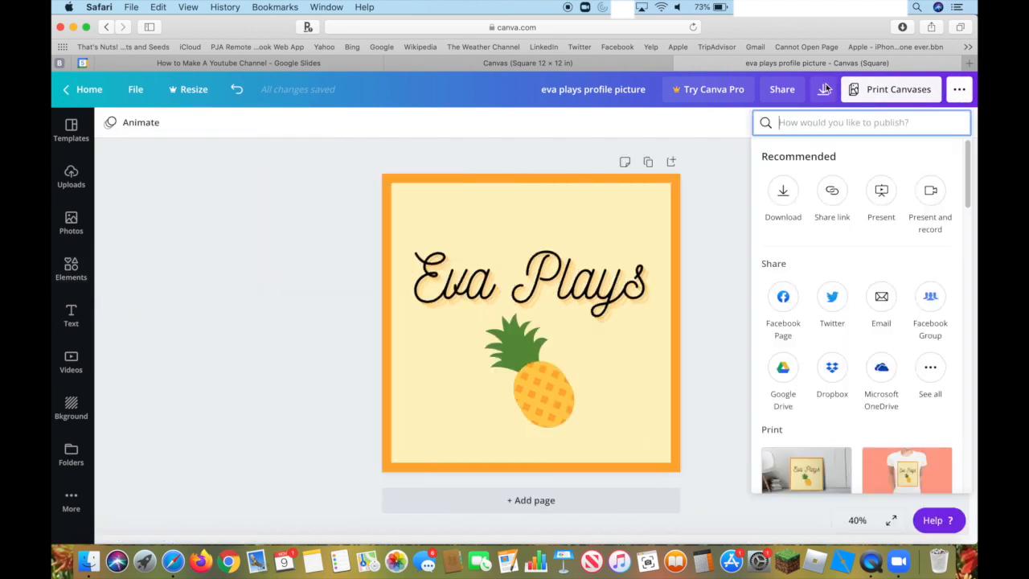
{"action": "left_click", "coordinate": [783, 190]}
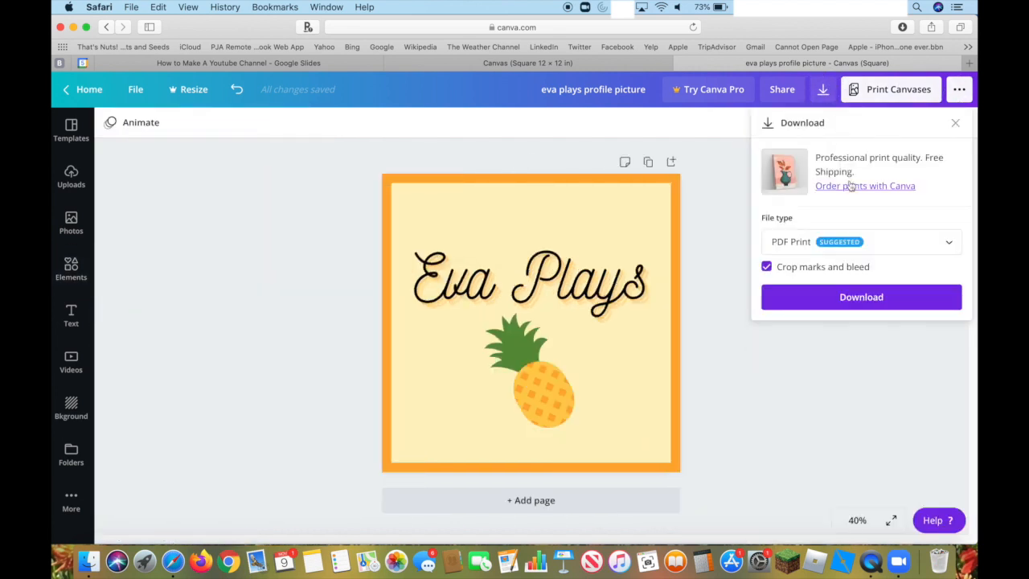
{"action": "left_click", "coordinate": [860, 242]}
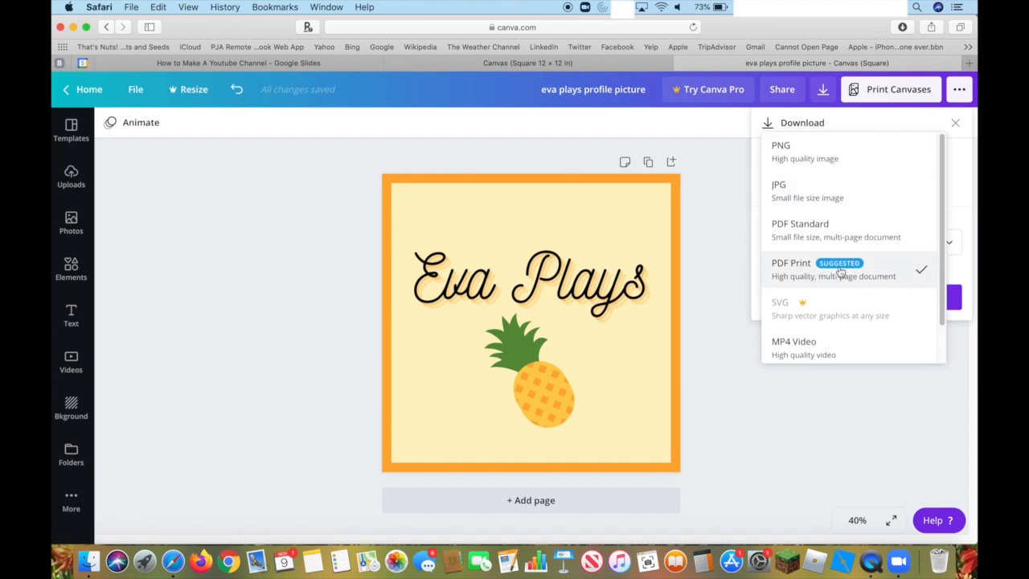
{"action": "mouse_move", "coordinate": [833, 151]}
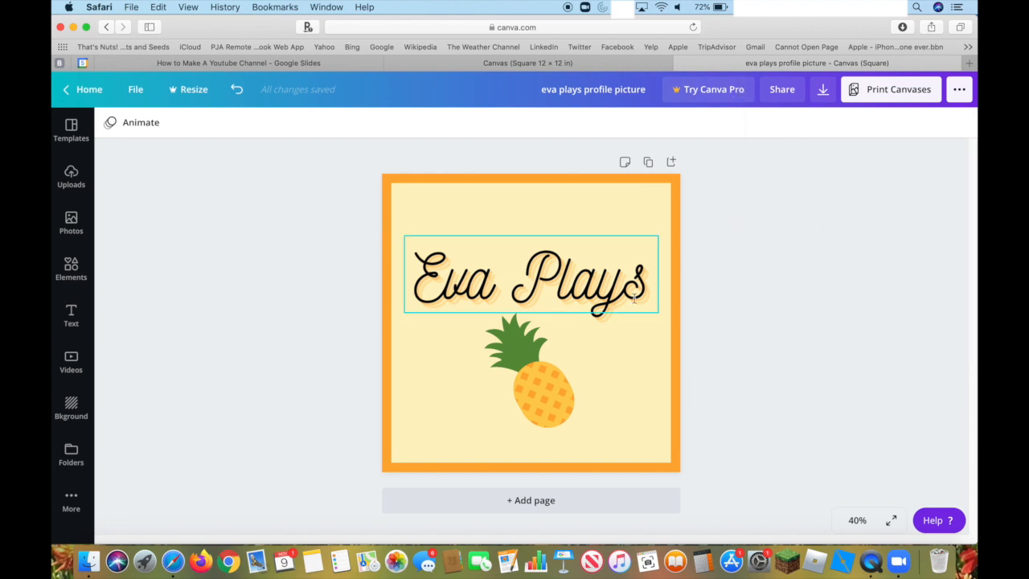
{"action": "left_click", "coordinate": [814, 448]}
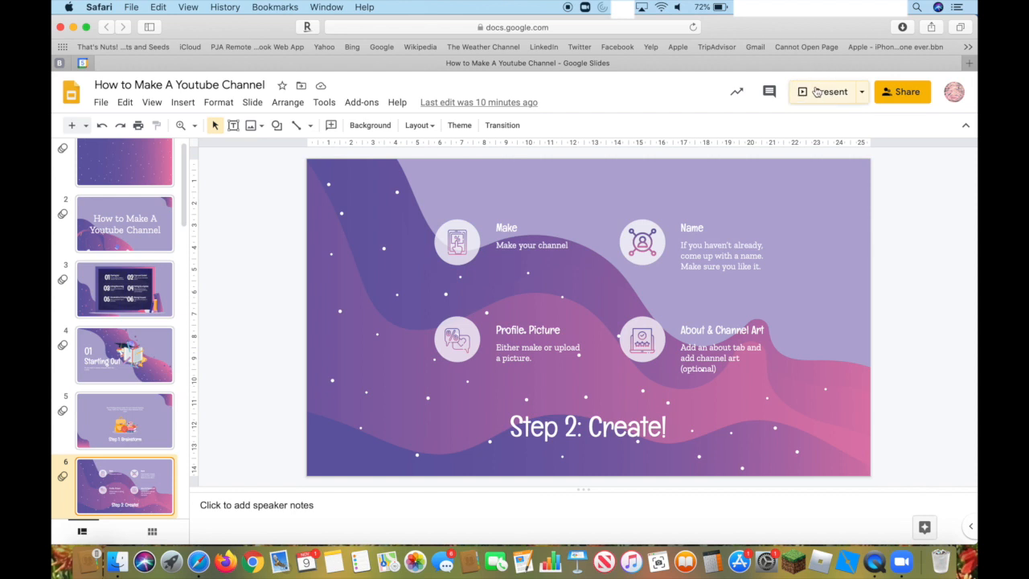
- Start presenting the deck full screen on the 'Step 2: Create!' slide
{"action": "left_click", "coordinate": [823, 90]}
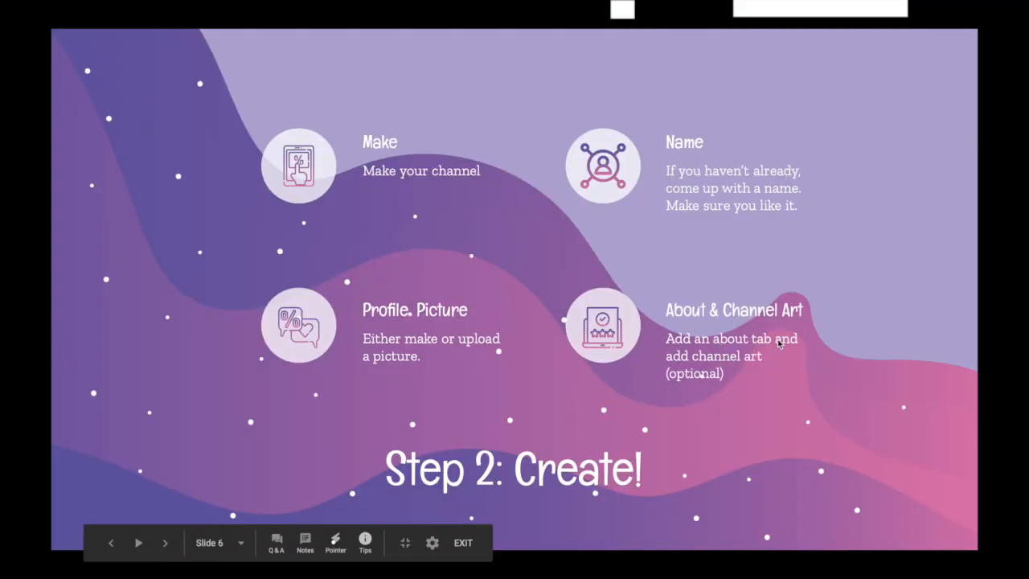
{"action": "mouse_move", "coordinate": [746, 349]}
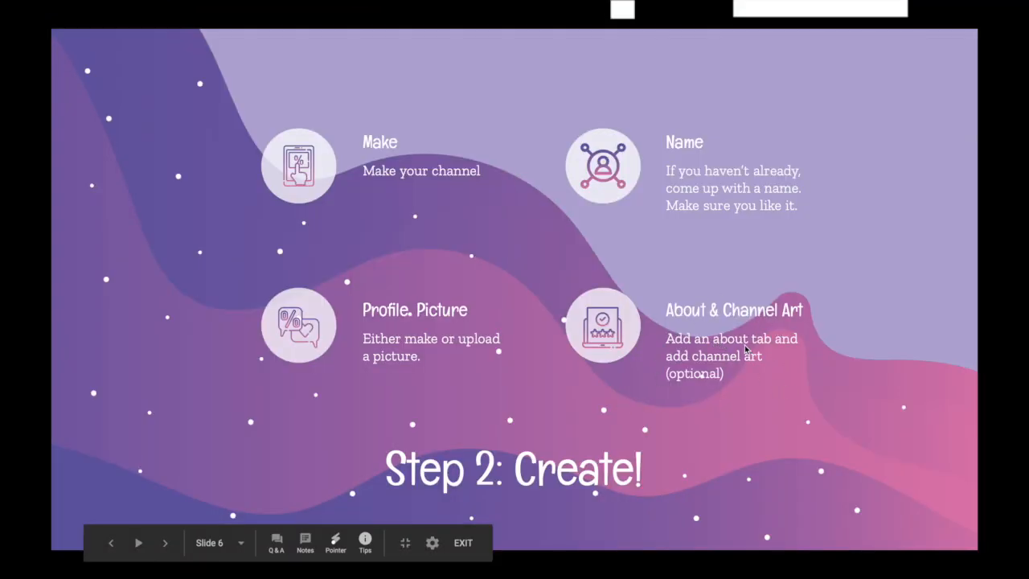
{"action": "mouse_move", "coordinate": [681, 393]}
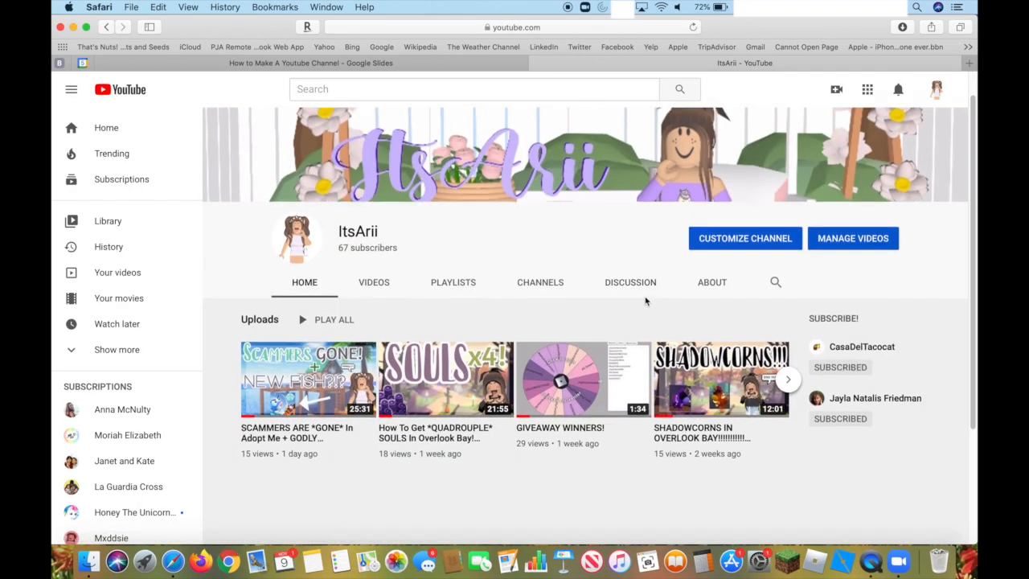
- Show the channel's About page and highlight the description's opening and the games it names
{"action": "left_click", "coordinate": [711, 283]}
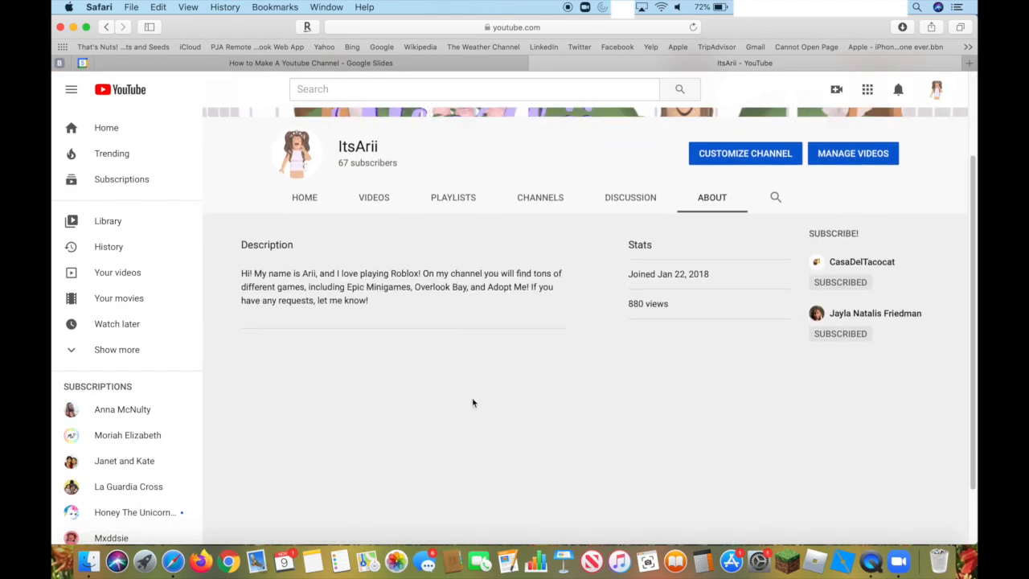
{"action": "mouse_move", "coordinate": [412, 339]}
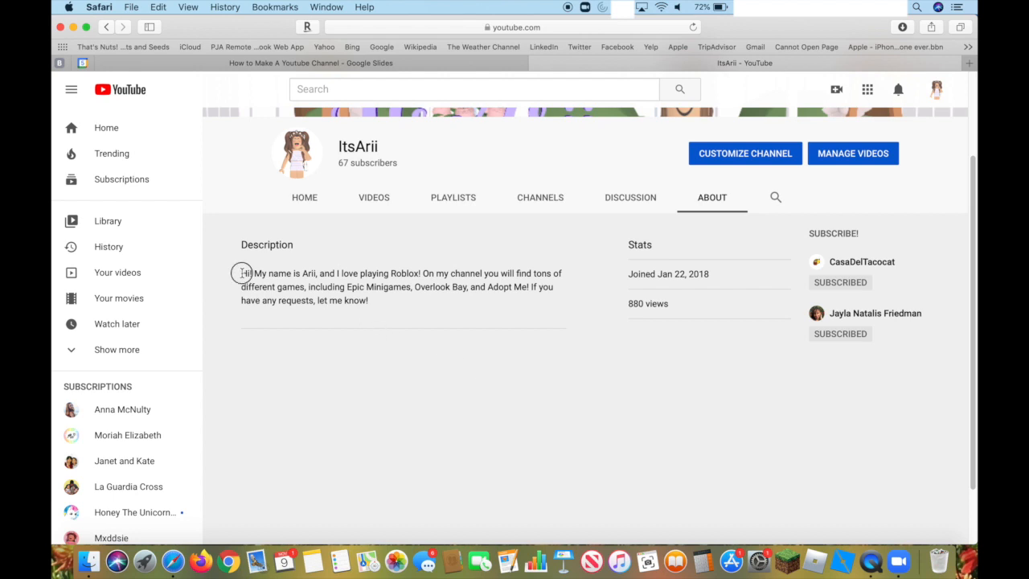
{"action": "left_click_drag", "start_coordinate": [245, 274], "coordinate": [506, 274]}
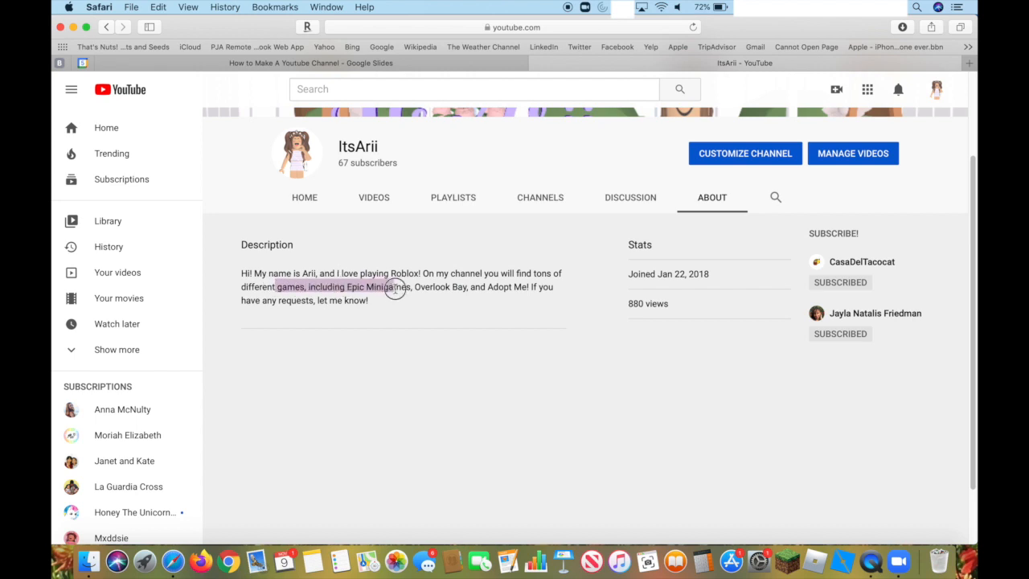
{"action": "left_click_drag", "start_coordinate": [394, 286], "coordinate": [492, 301]}
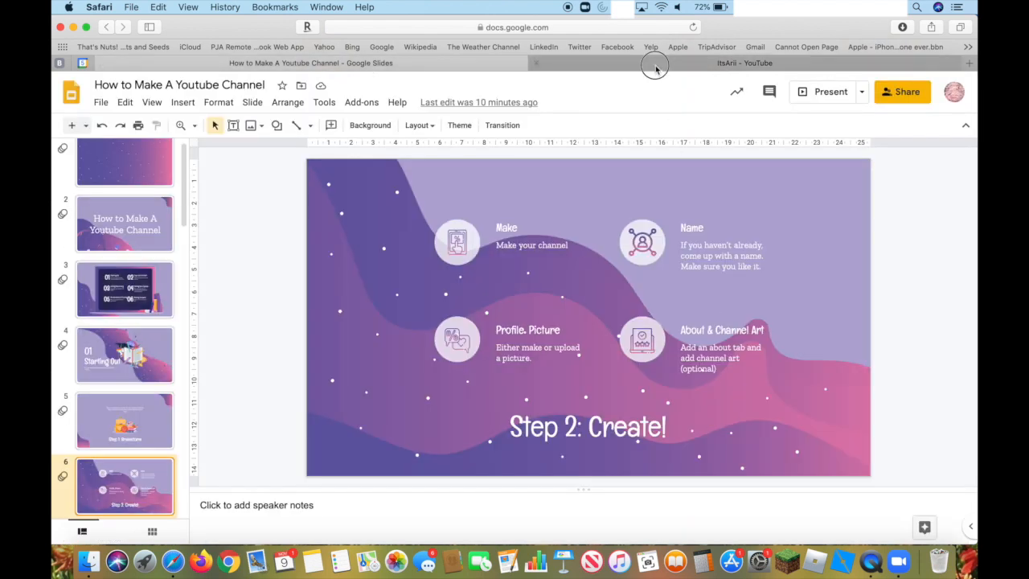
- Return the ItsArii channel to its Home view listing the uploaded videos
{"action": "left_click", "coordinate": [743, 62]}
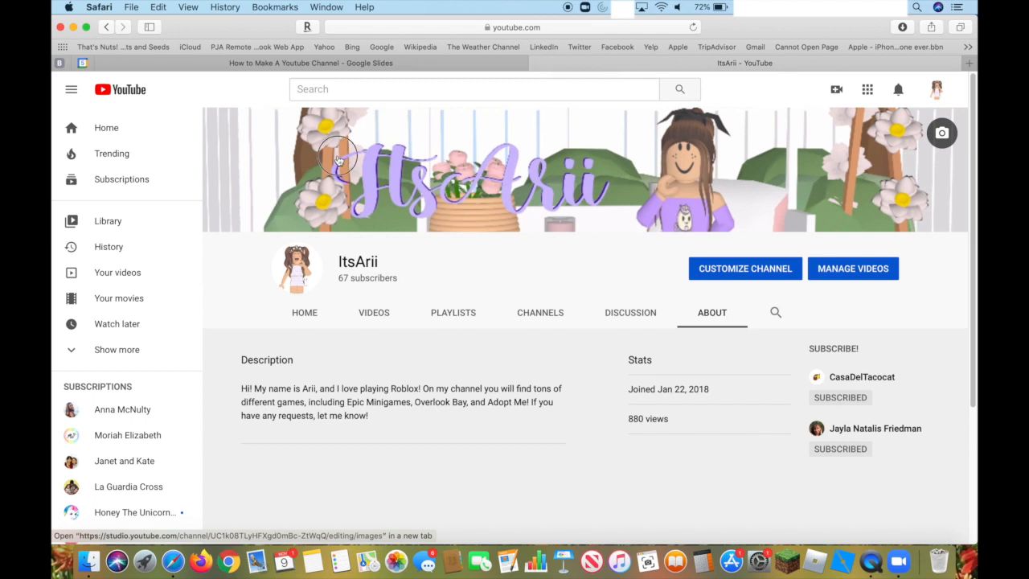
{"action": "mouse_move", "coordinate": [460, 364]}
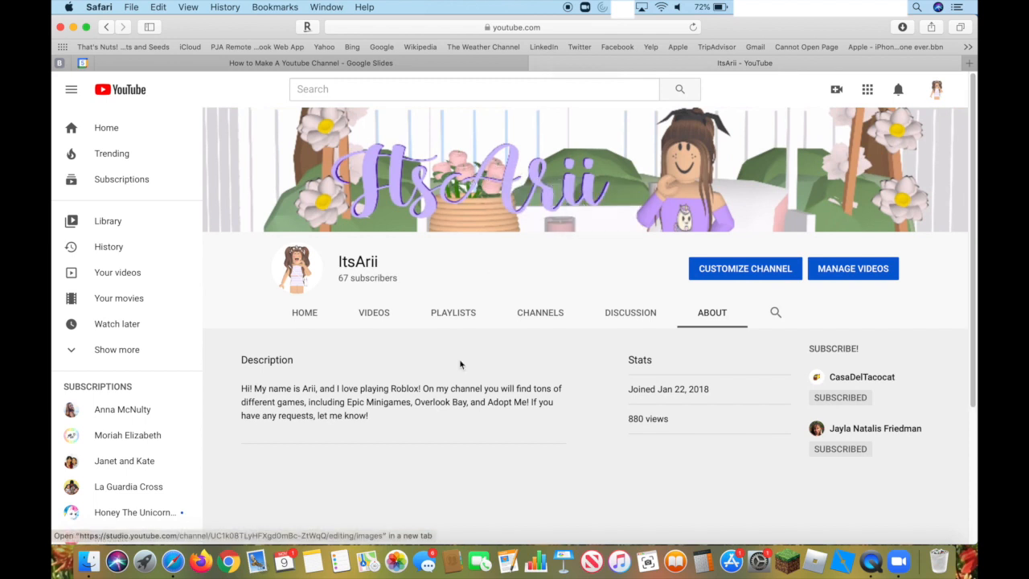
{"action": "left_click", "coordinate": [304, 312]}
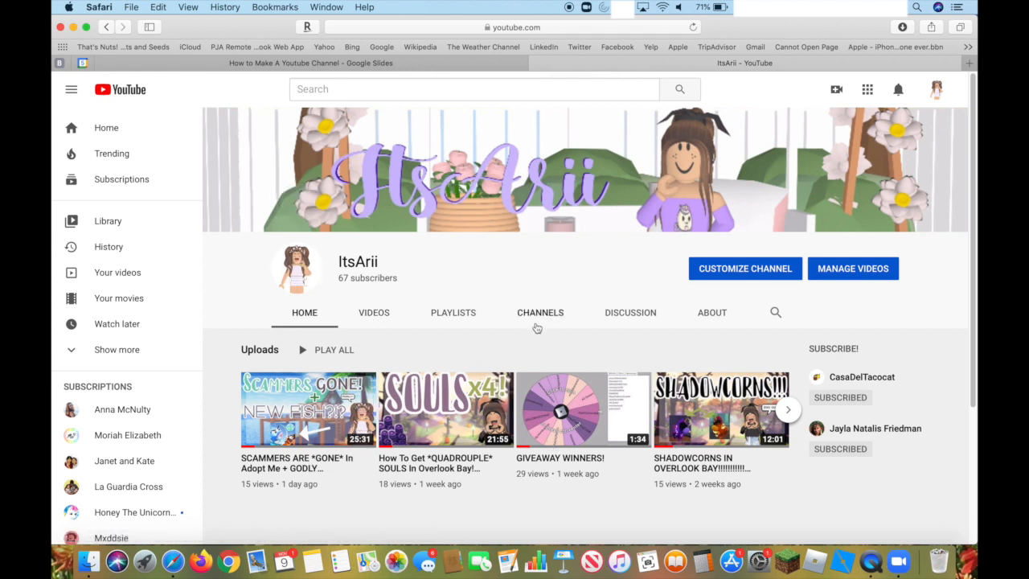
{"action": "mouse_move", "coordinate": [533, 332]}
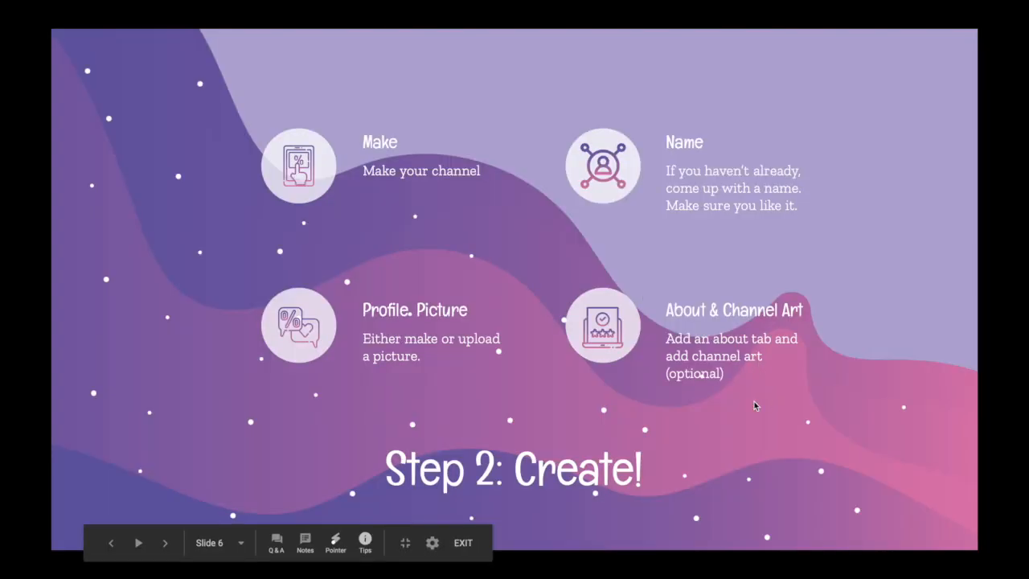
- Advance the slideshow to slide 7 with the quote about sharing on YouTube
{"action": "left_click", "coordinate": [165, 543]}
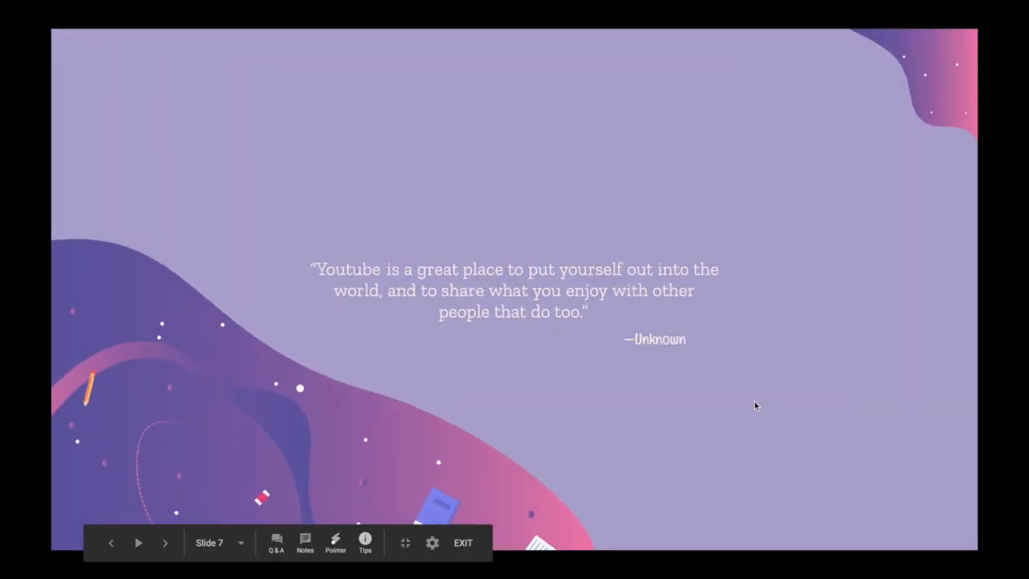